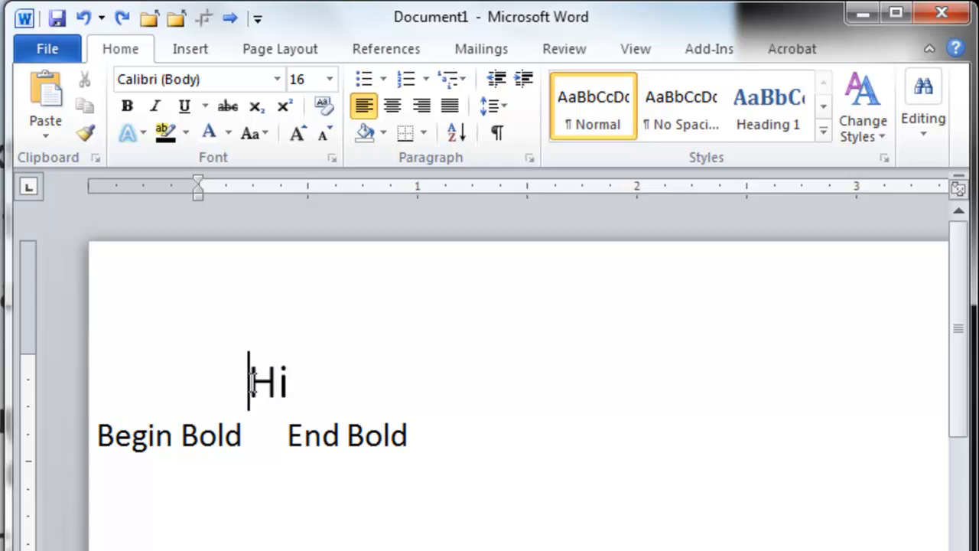
Select the word 'Hi' in Word and apply bold to it
left_click_drag(248, 381, 293, 382)
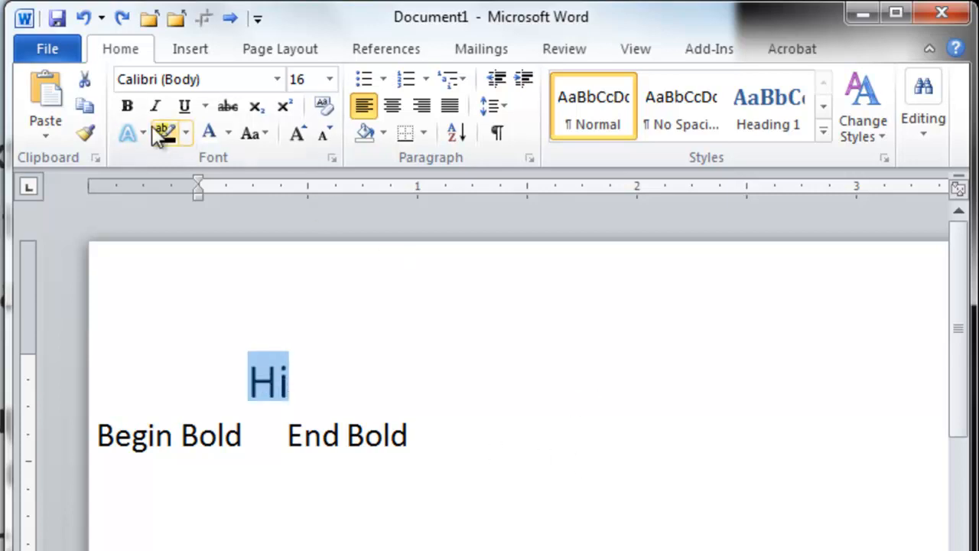
left_click(127, 105)
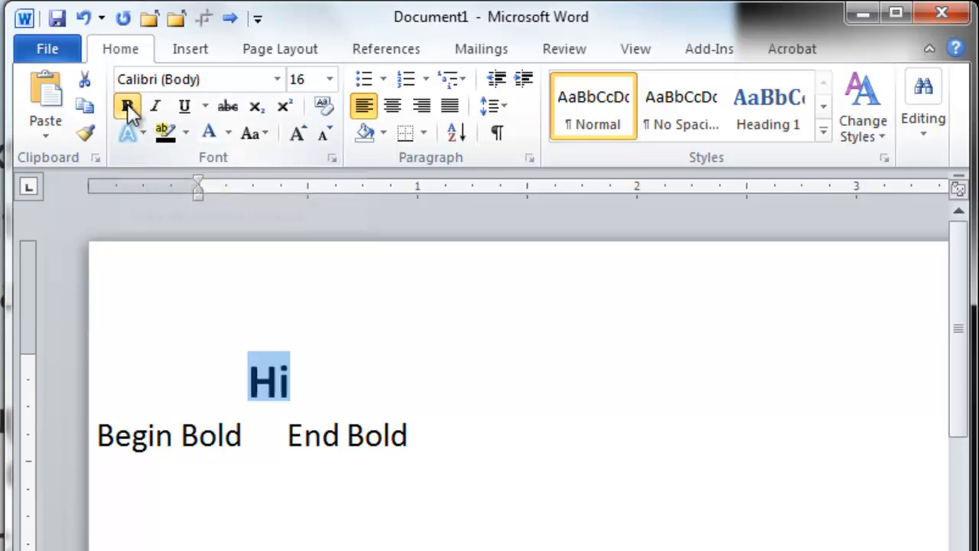
left_click(127, 106)
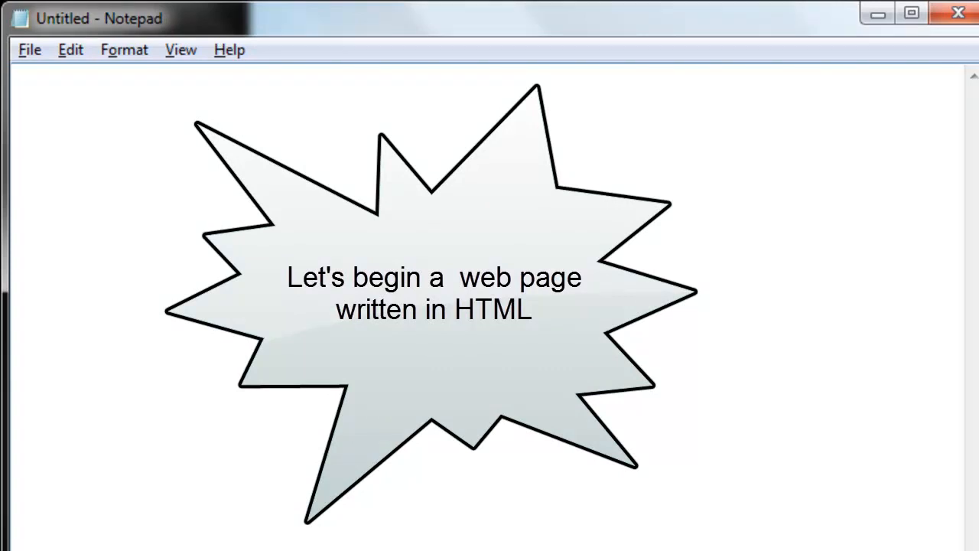
Write <html> and </html> in the new Notepad file, separated by a blank line
type("<htm")
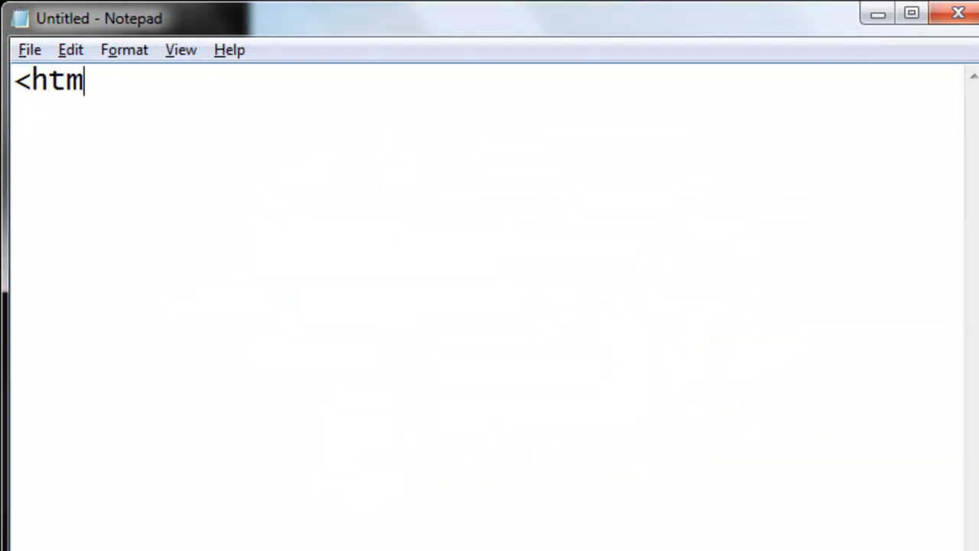
type("l>")
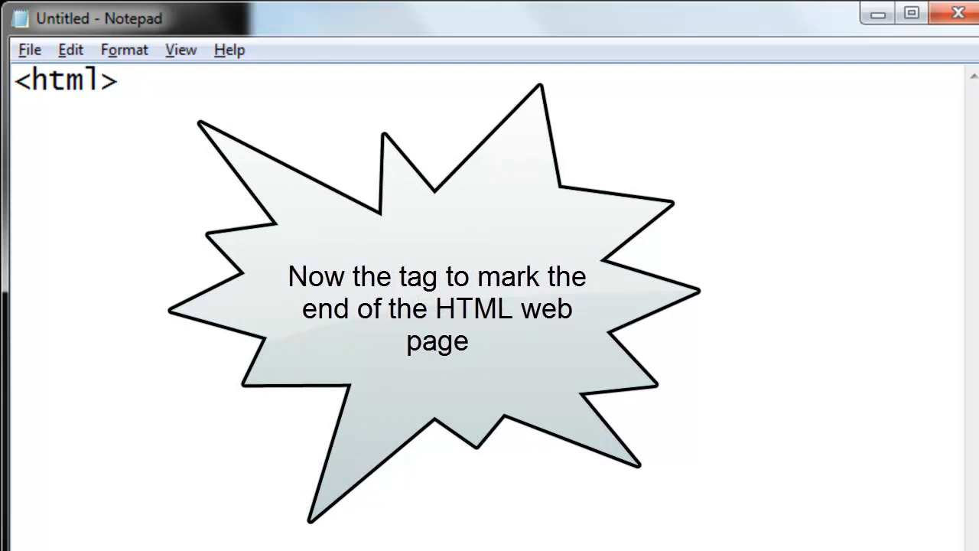
type("</")
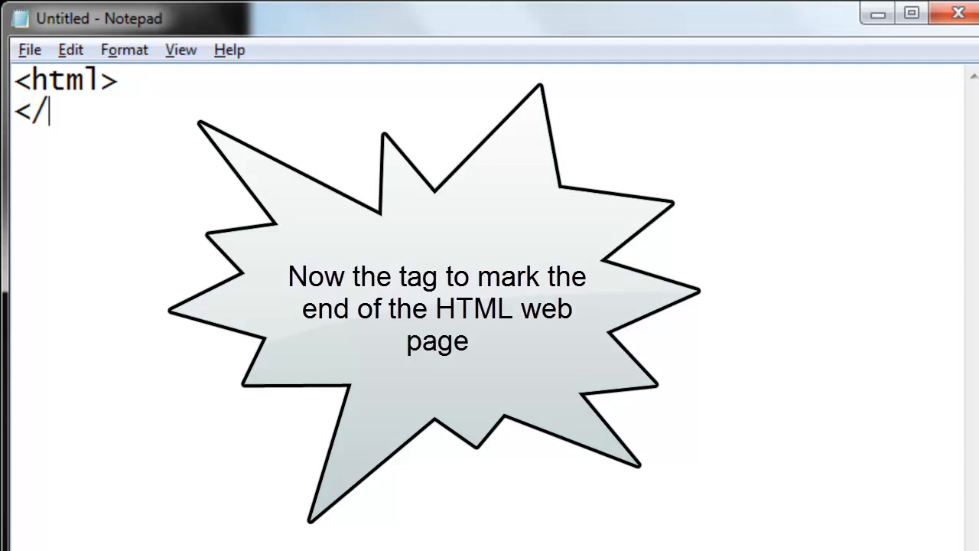
type("htm")
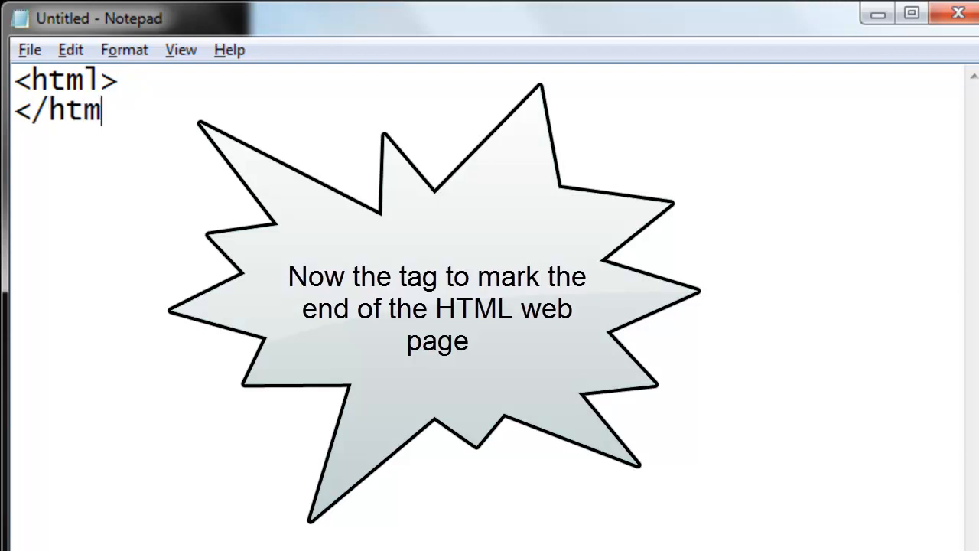
type("l>")
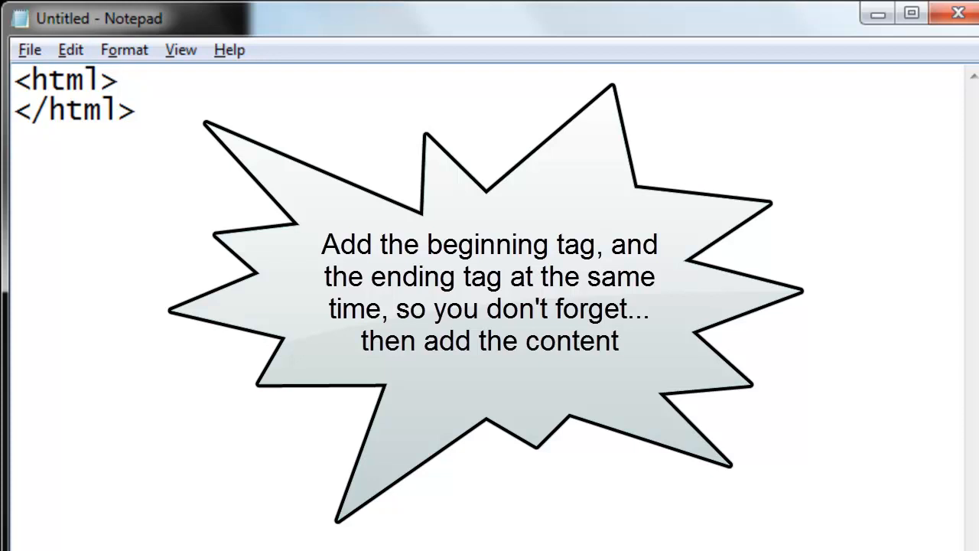
key("Enter")
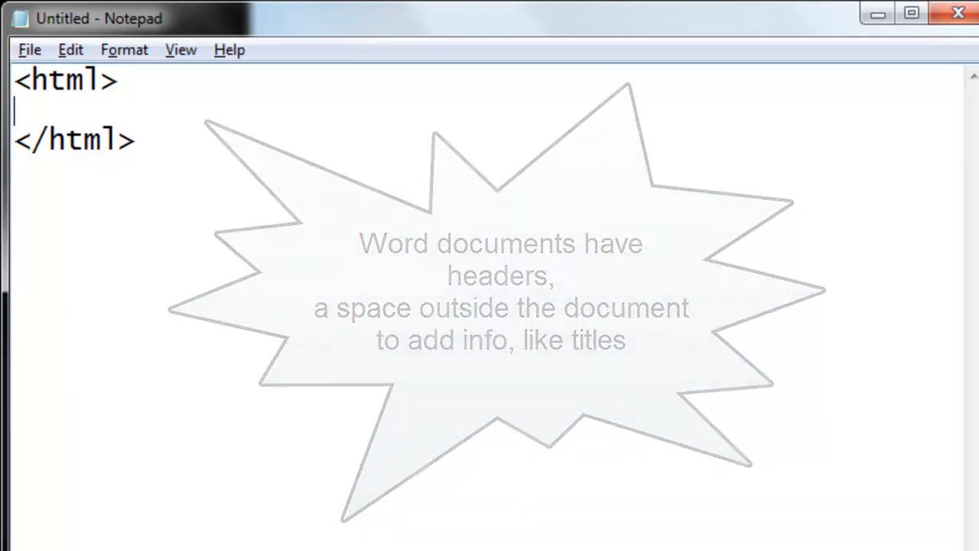
Add a <head> tag on the blank line inside the html tags
type("<")
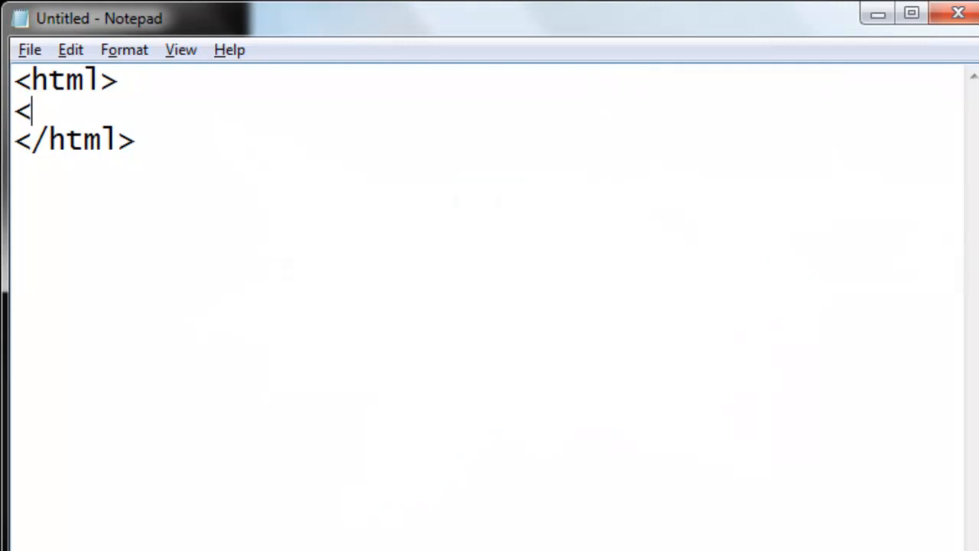
type("head")
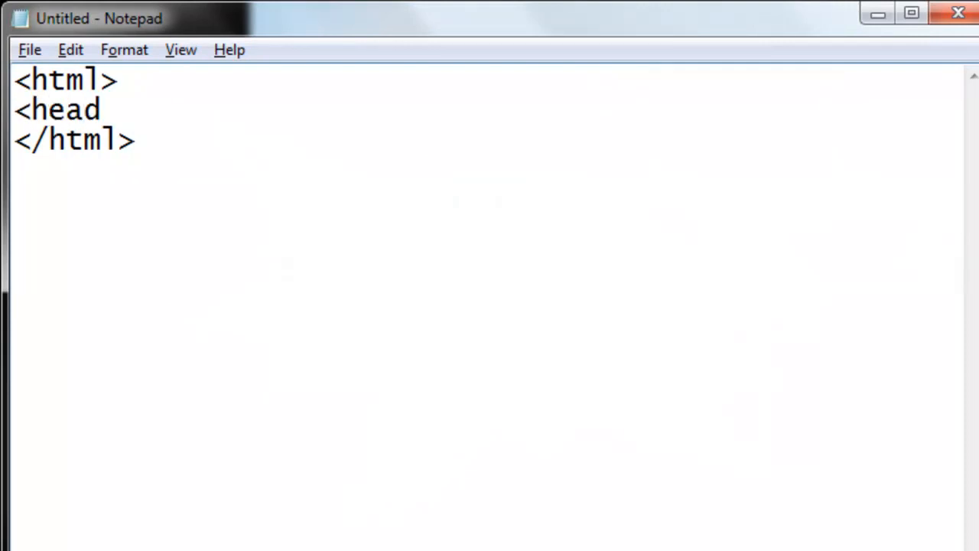
type(">")
type("</head>")
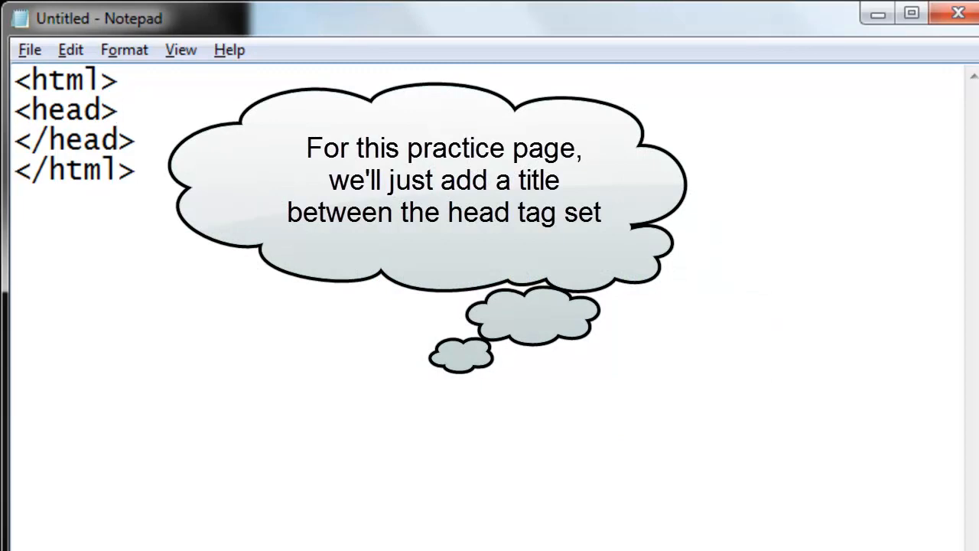
Add a title 'My first web page' inside the head section
left_click(119, 110)
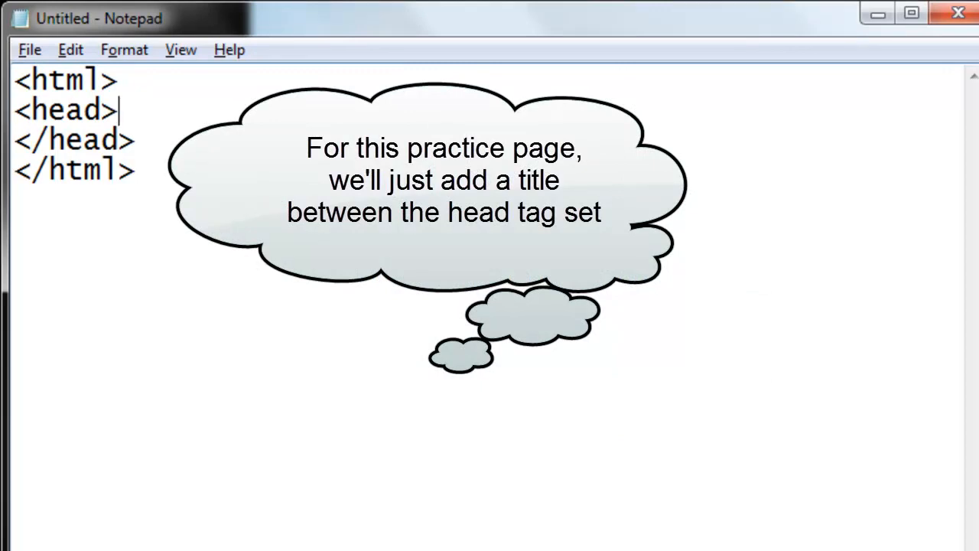
type("<title><")
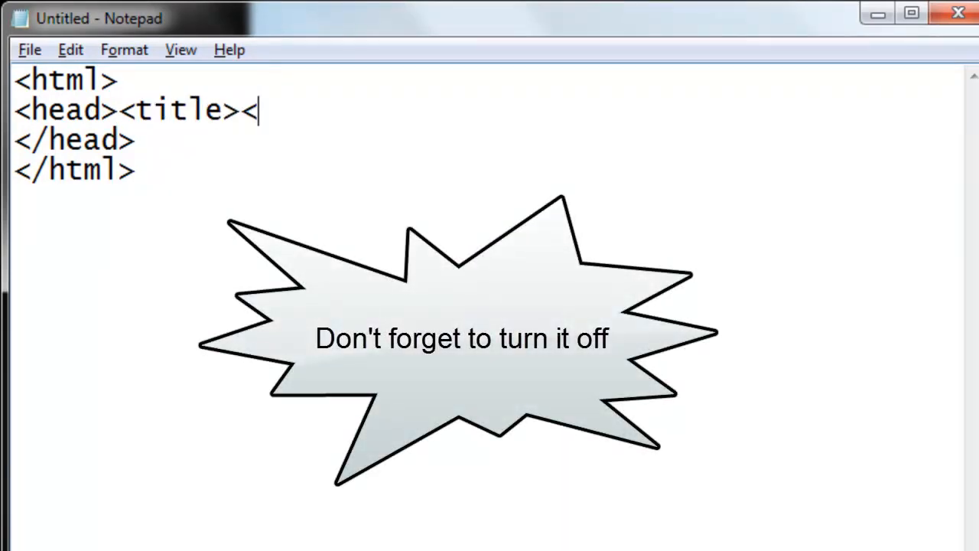
type("/tit")
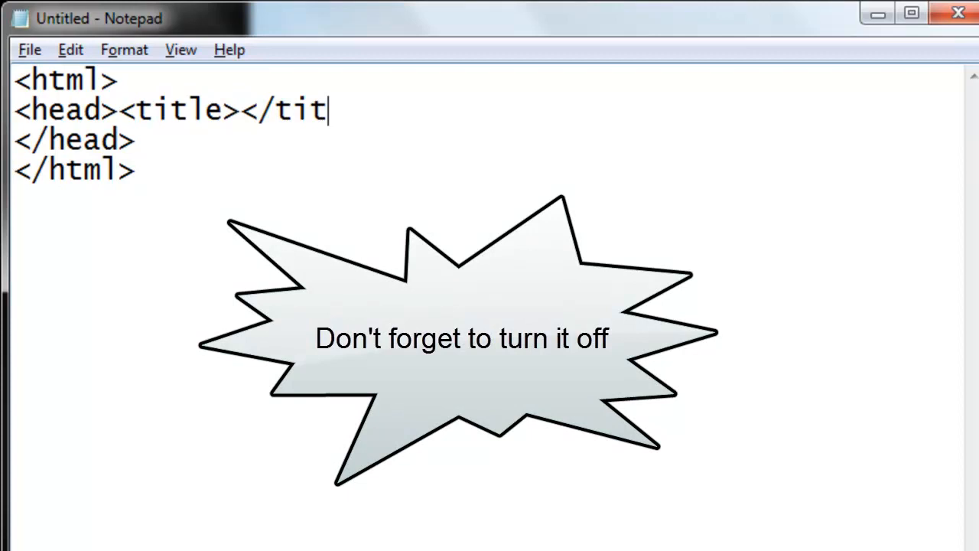
type("le>")
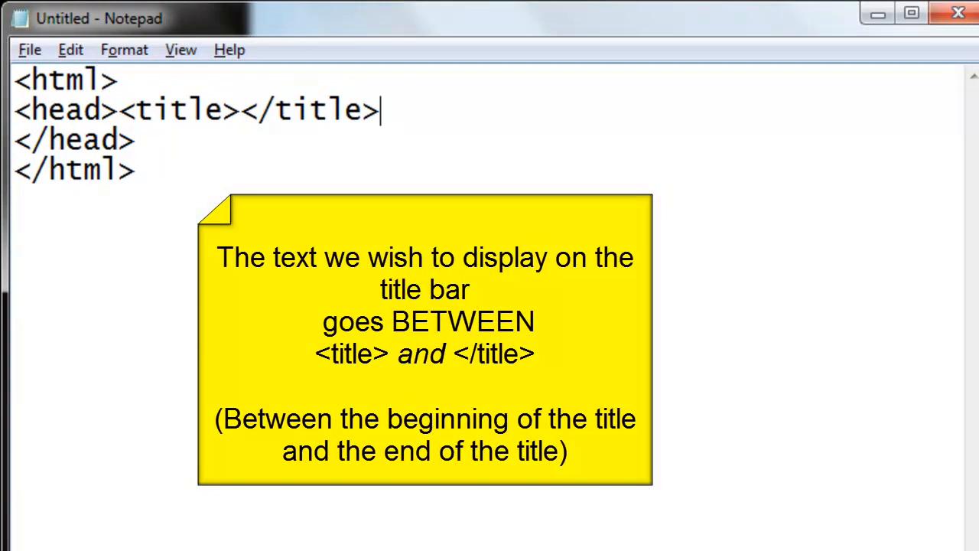
mouse_move(266, 151)
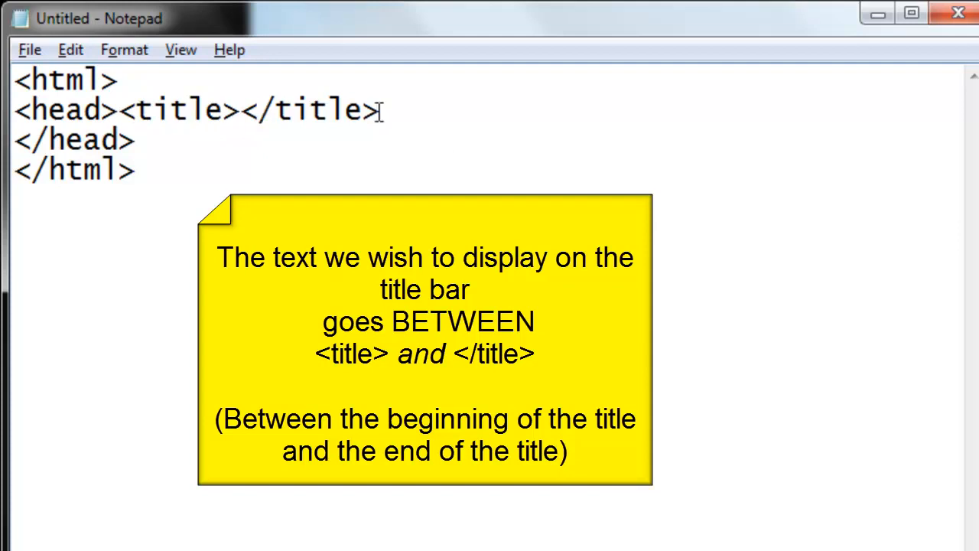
type("My")
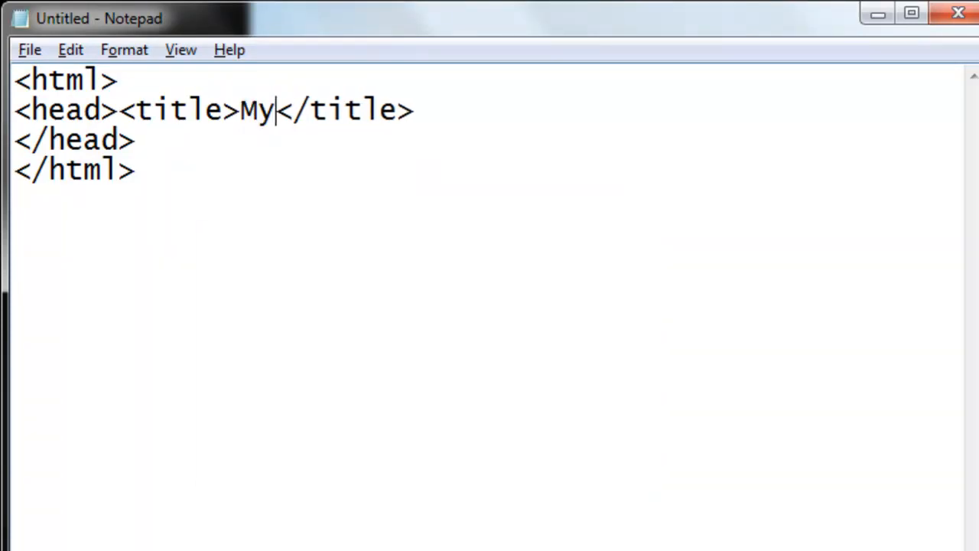
type("first we")
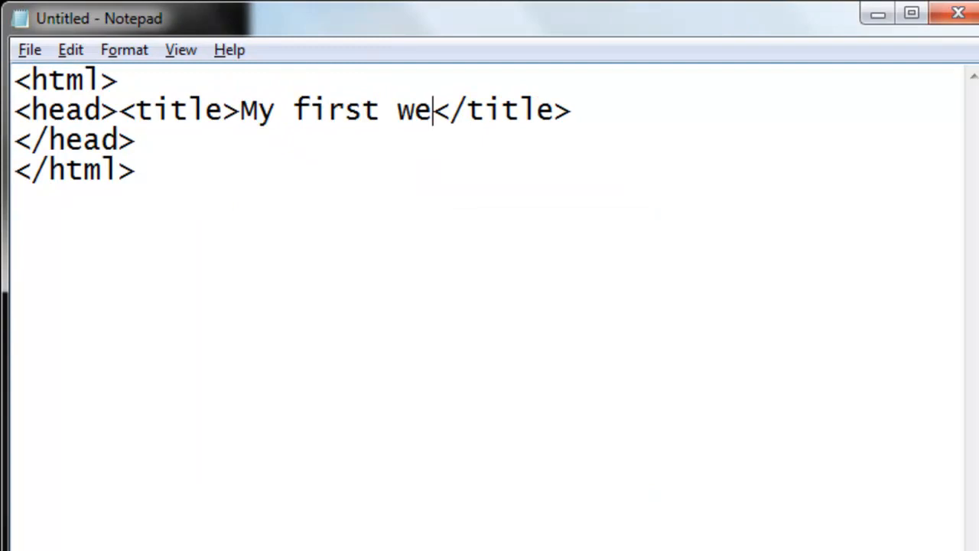
type("b page")
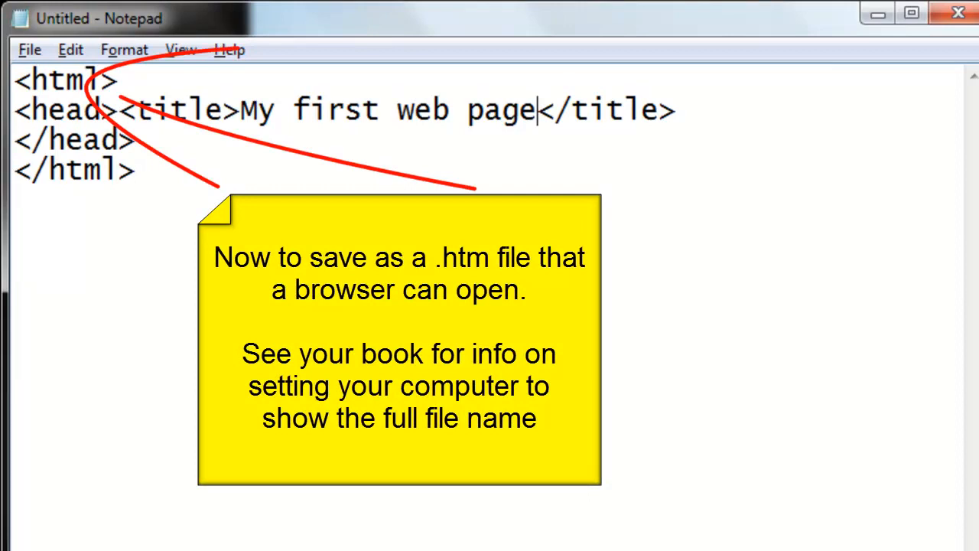
Save the Notepad page under the file name test.htm in practice-web-page
left_click(29, 49)
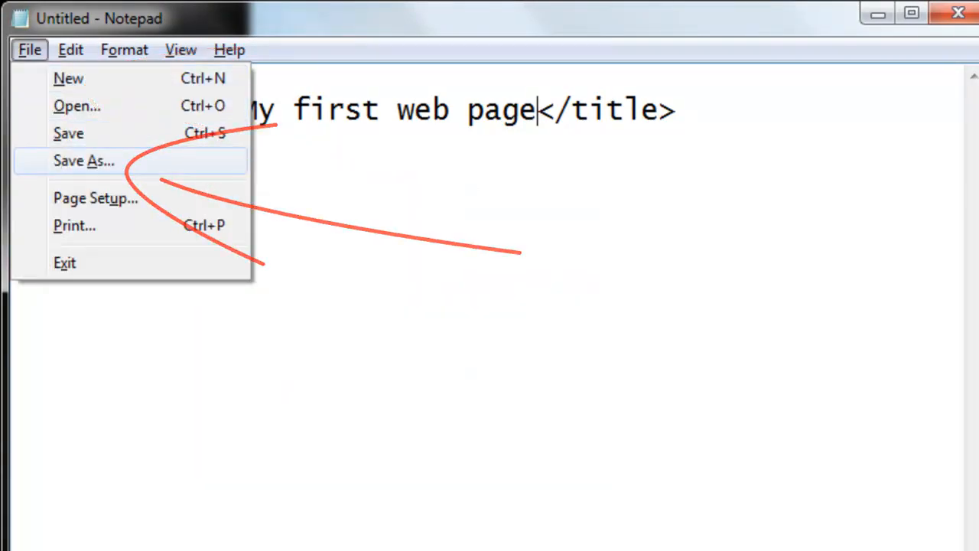
left_click(83, 161)
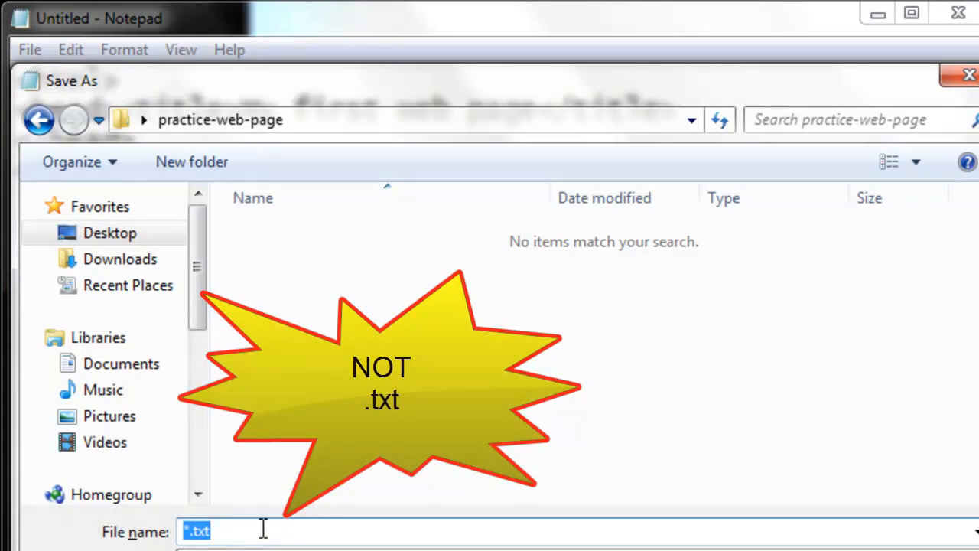
type("test")
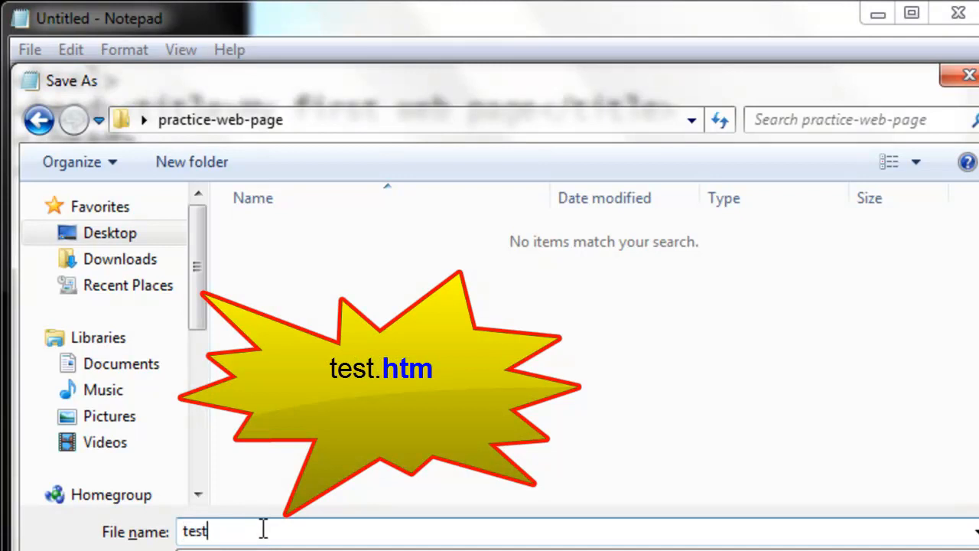
type(".htm")
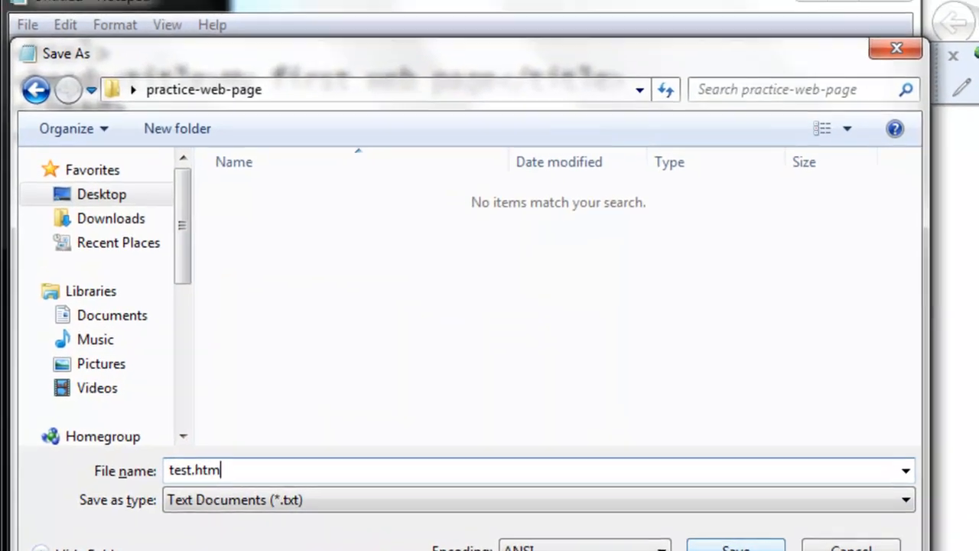
left_click(734, 547)
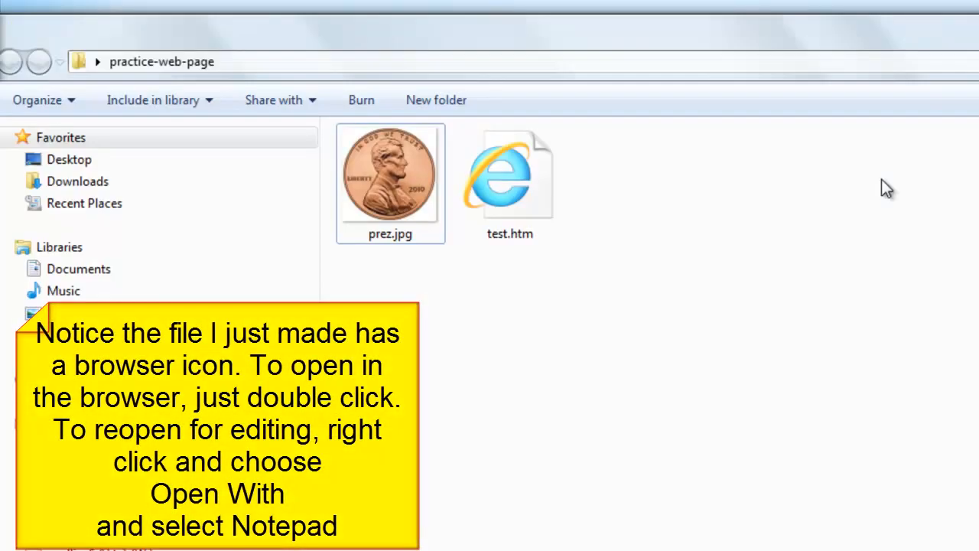
Open test.htm from practice-web-page in Internet Explorer
left_click(510, 183)
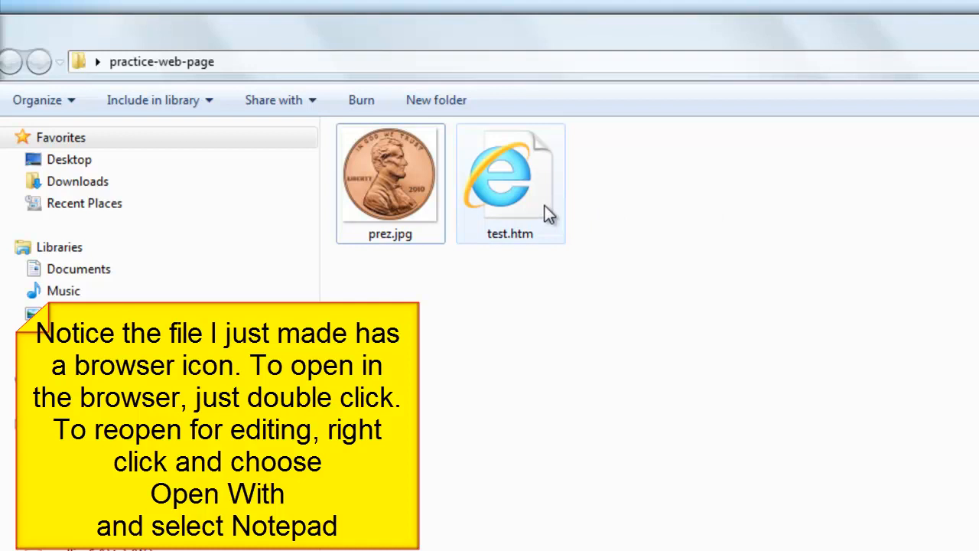
mouse_move(510, 184)
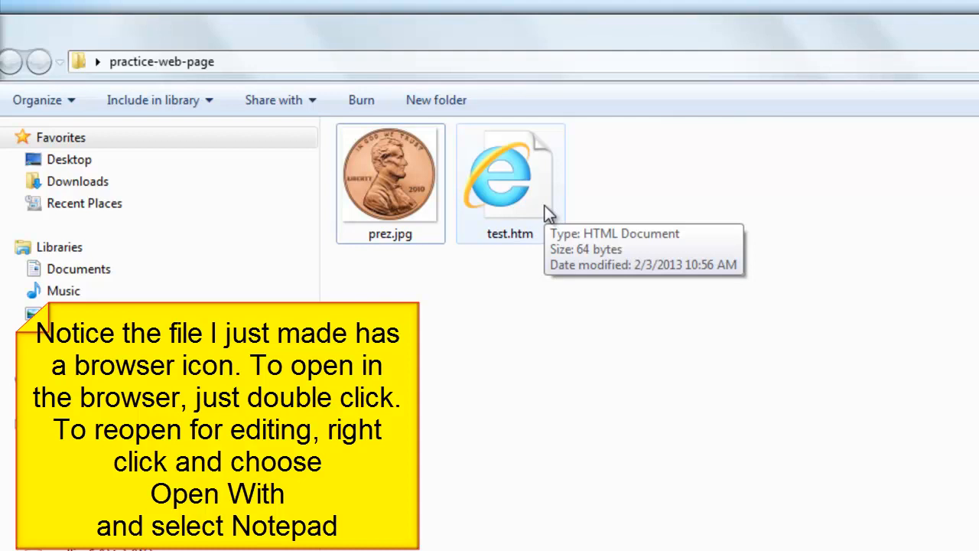
double_click(510, 176)
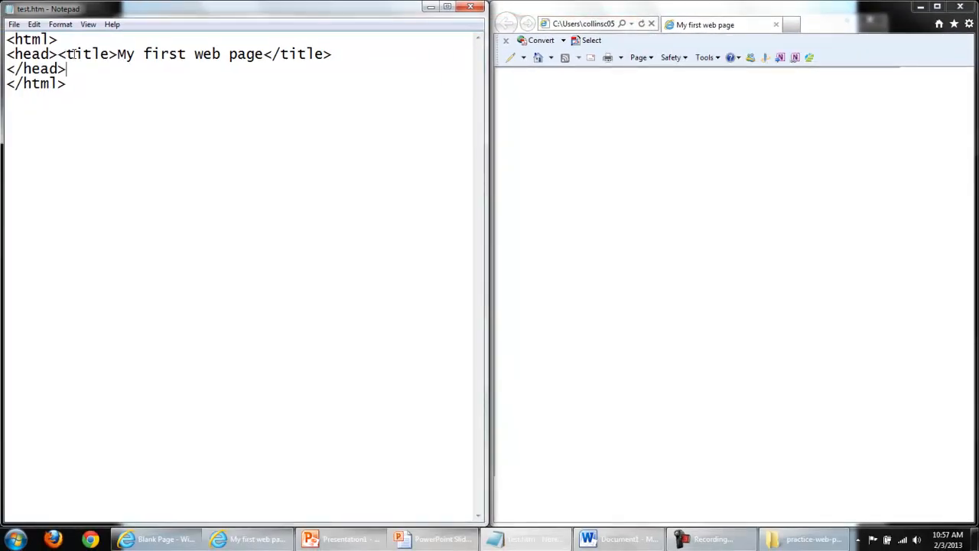
Add <body></body> tags after the head with blank lines, and type 'Hi' inside
type("<bod")
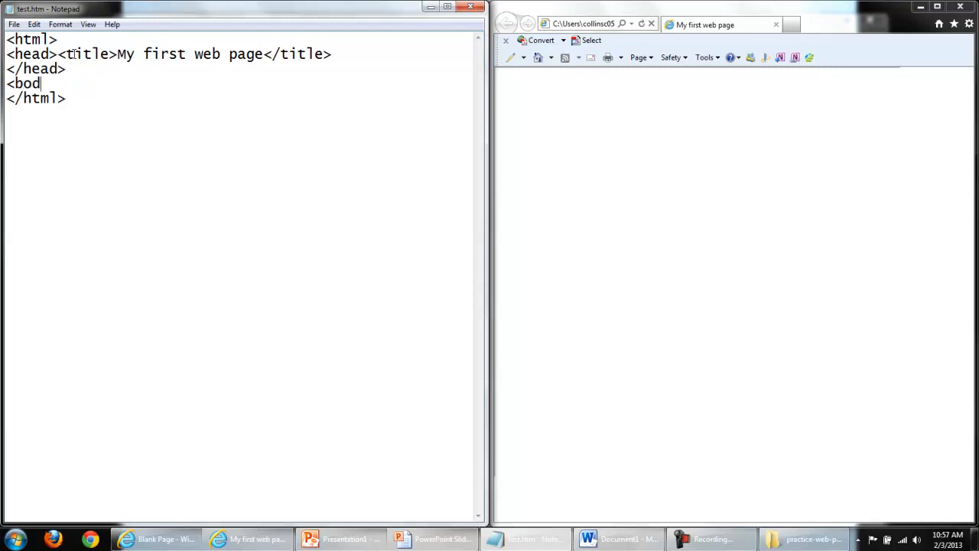
type("y>")
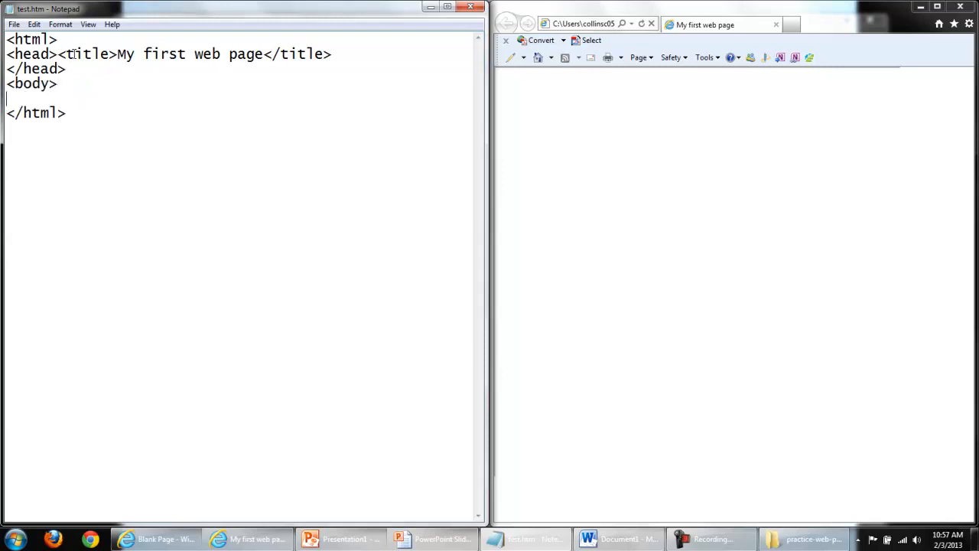
type("</body>")
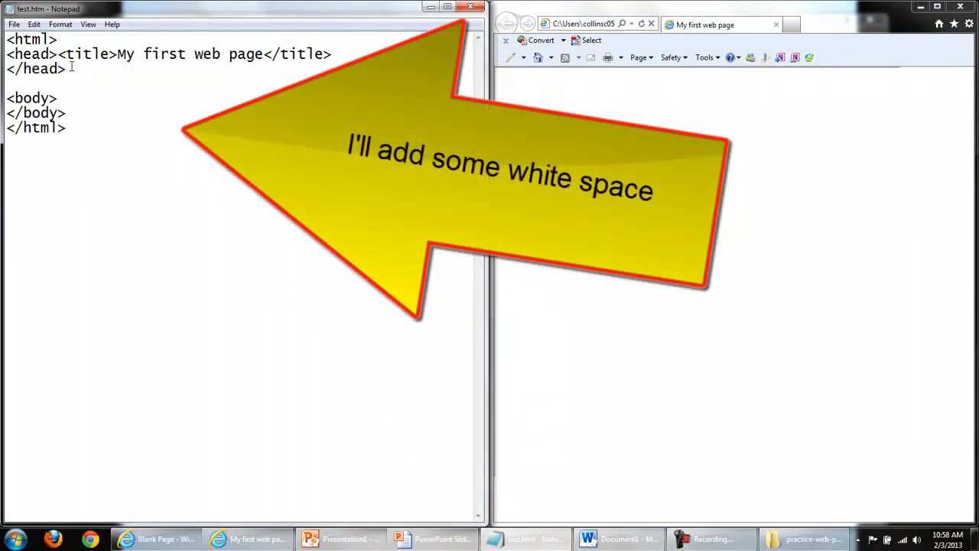
key("Enter")
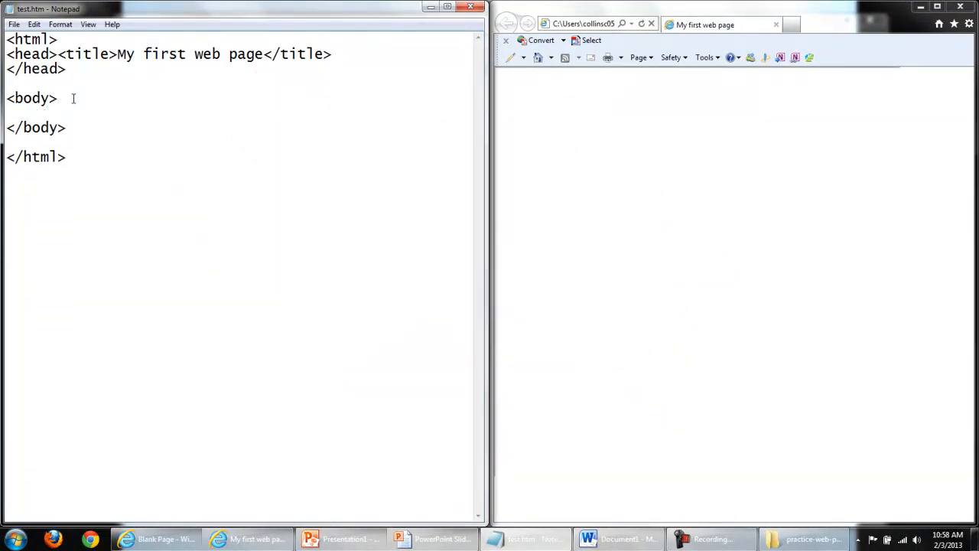
type("Hi")
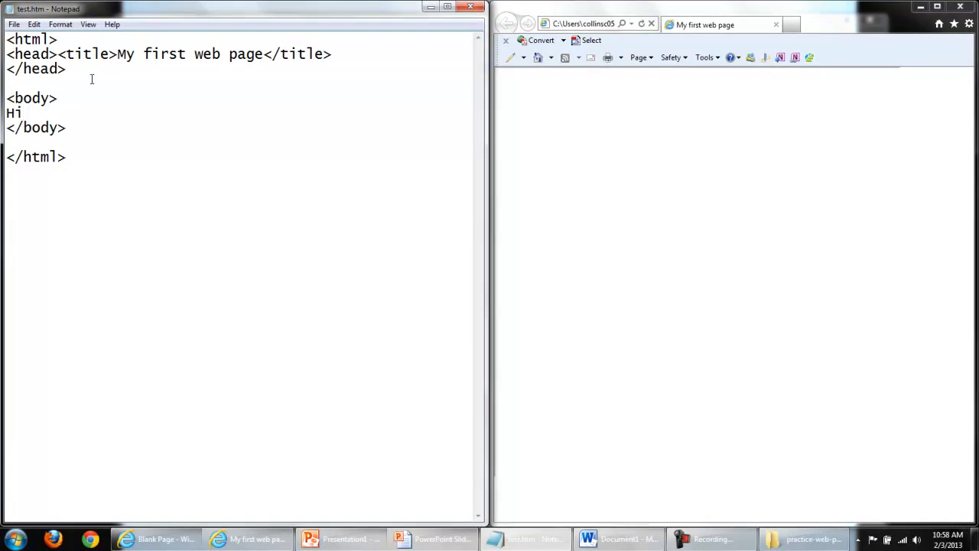
Save the changes to test.htm with Ctrl+S
left_click(13, 24)
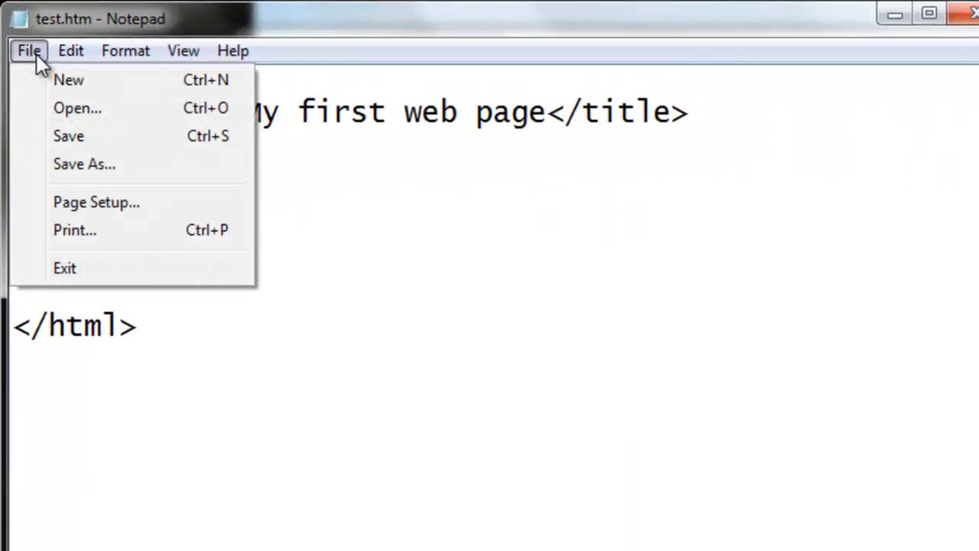
key("ctrl+s")
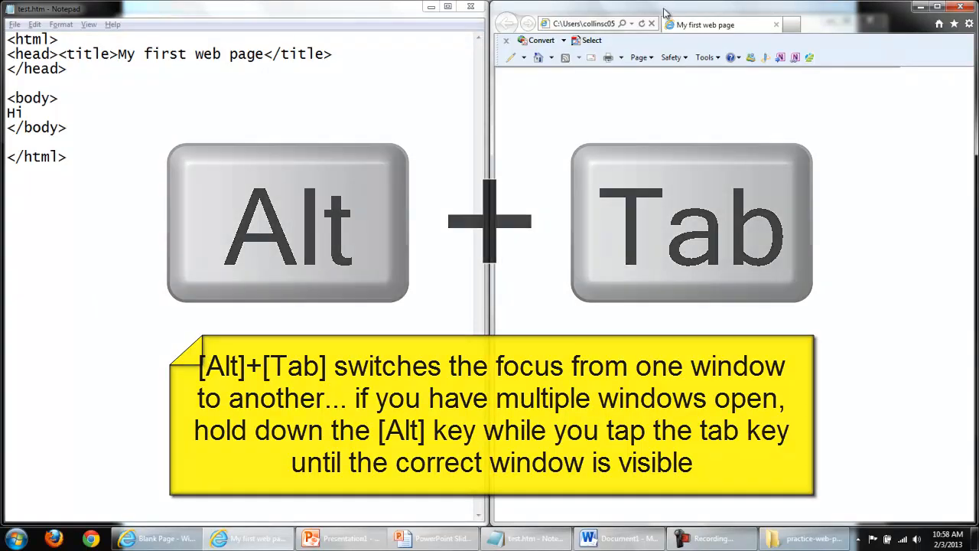
Switch to Internet Explorer and refresh so the page shows 'Hi'
key("alt+Tab")
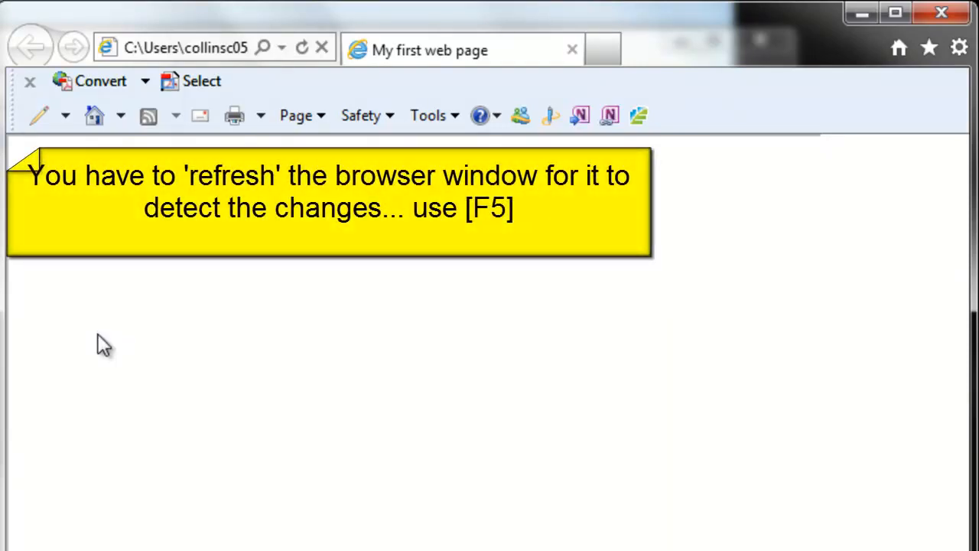
mouse_move(318, 107)
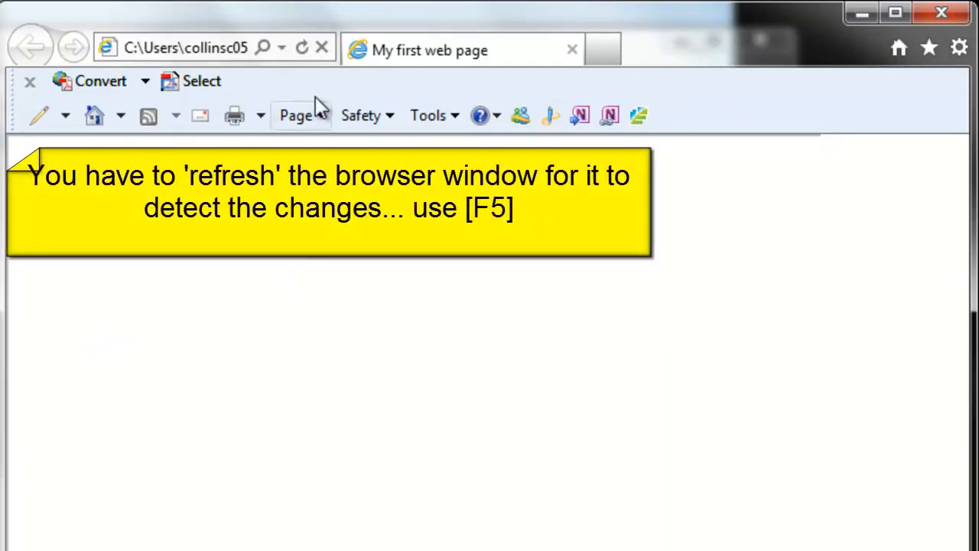
mouse_move(302, 48)
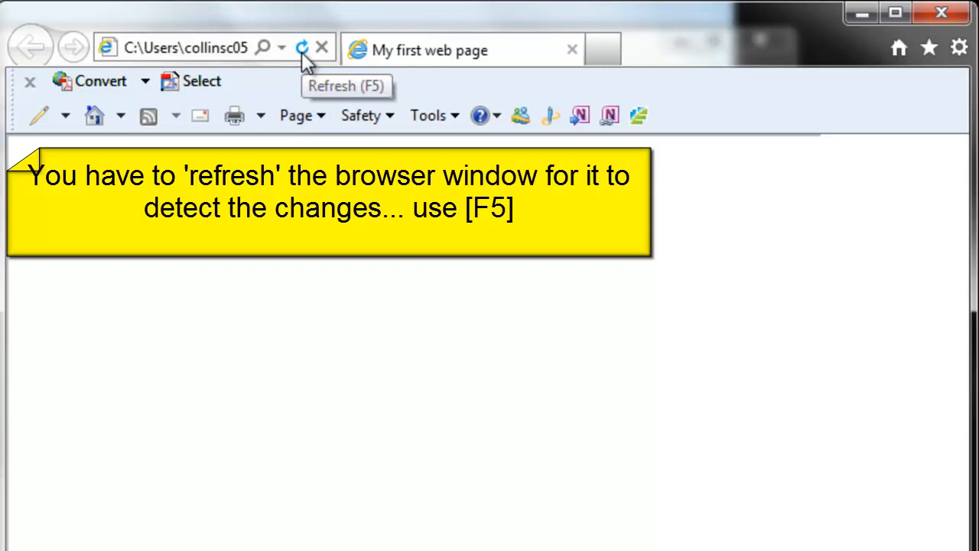
left_click(302, 46)
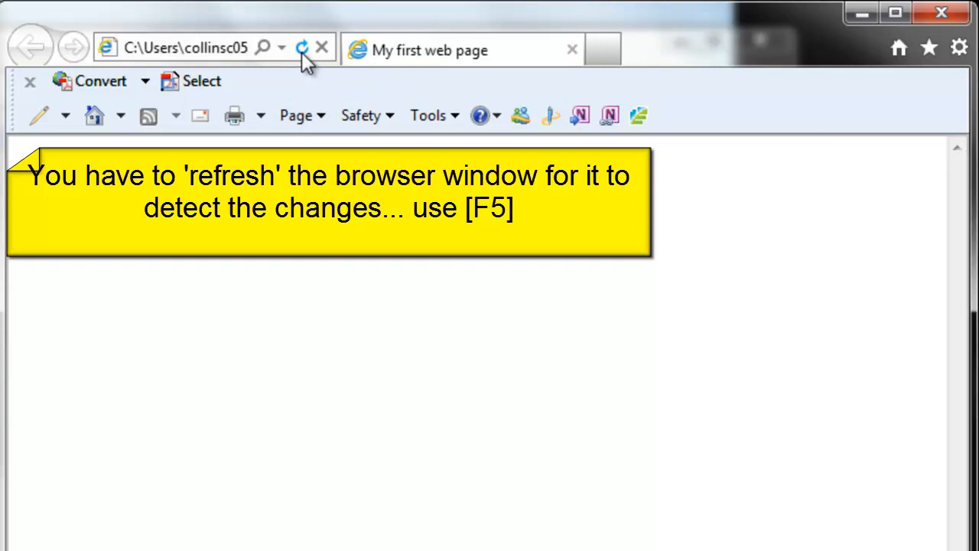
left_click(303, 47)
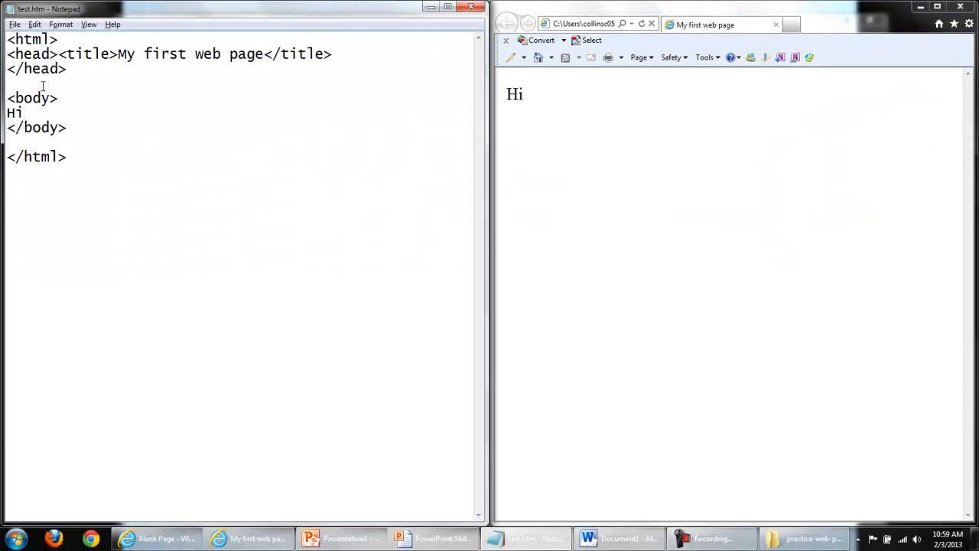
Add a second 'Hi' line and a <br> line break after the first Hi
type("Hi")
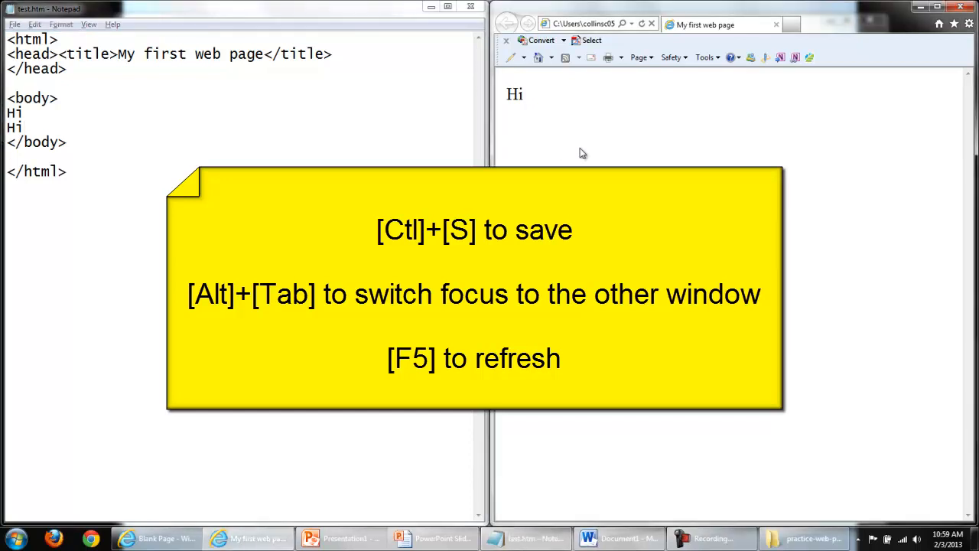
mouse_move(579, 135)
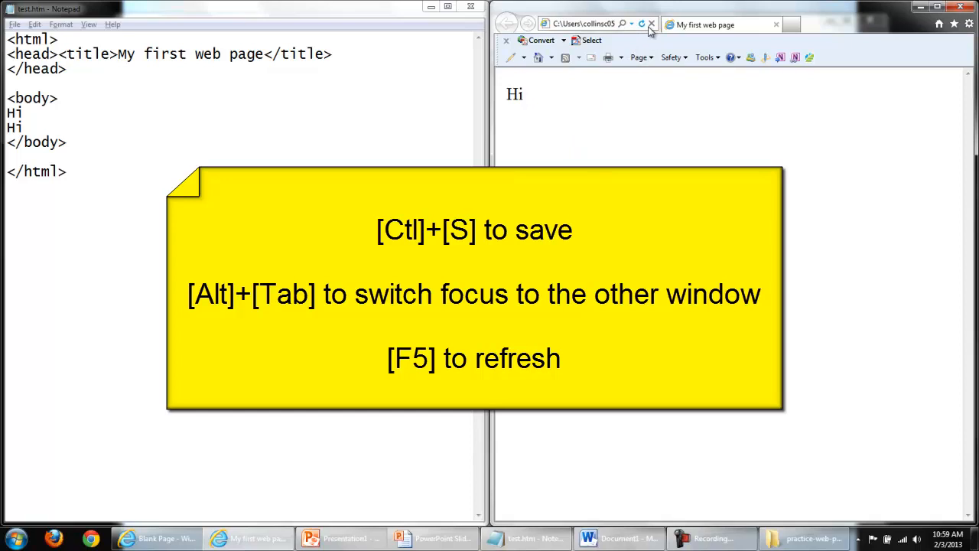
mouse_move(651, 24)
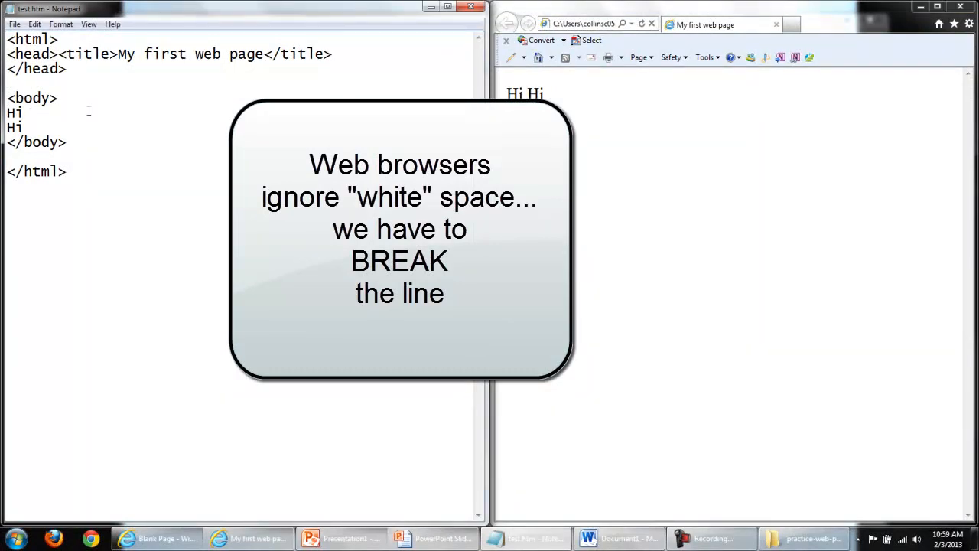
type("<br>")
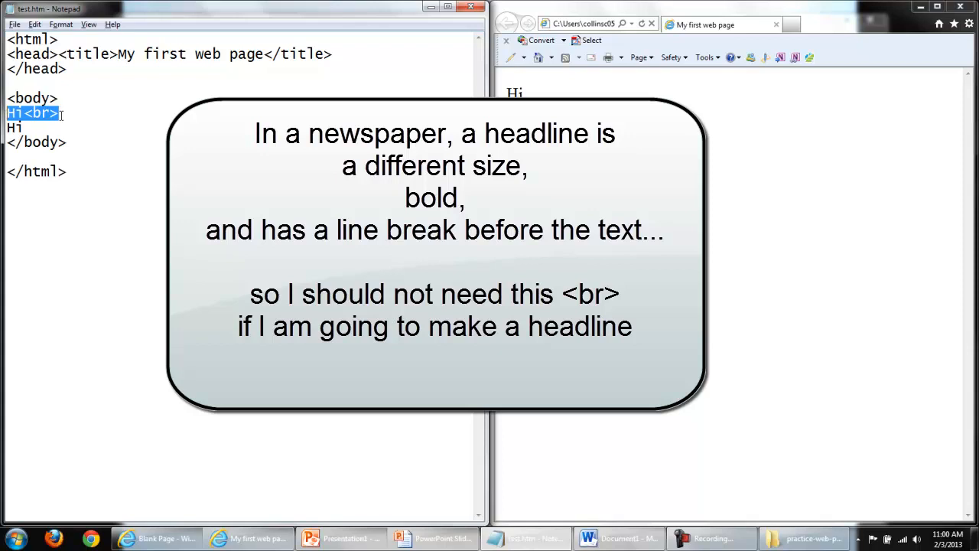
Replace the <br> with <h2></h2> tags around the first Hi and refresh the preview
key("Delete")
type("Hi")
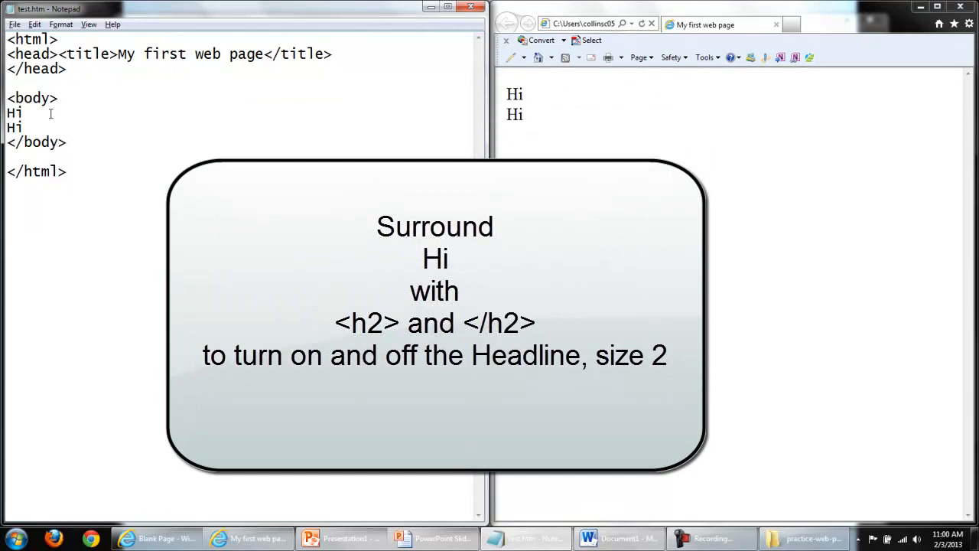
type("<")
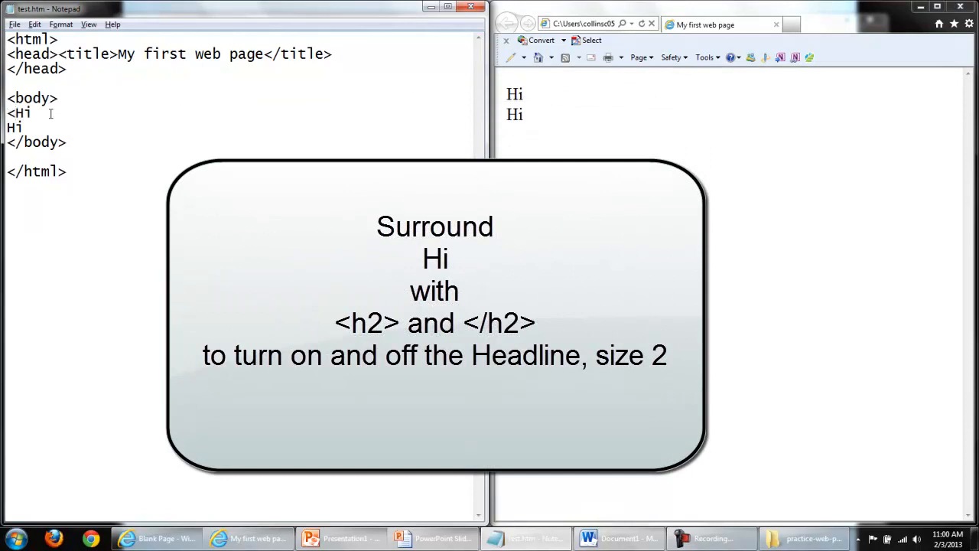
type("h2")
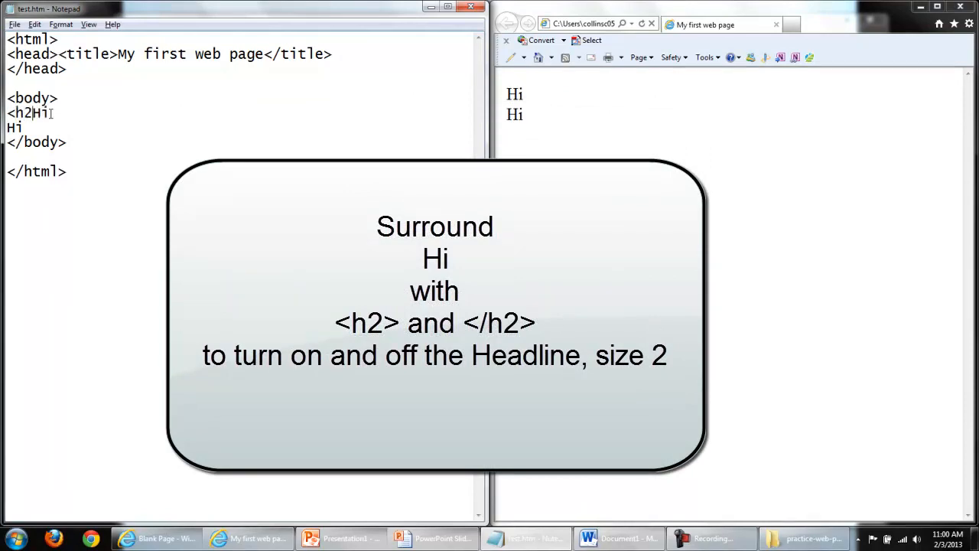
type(">")
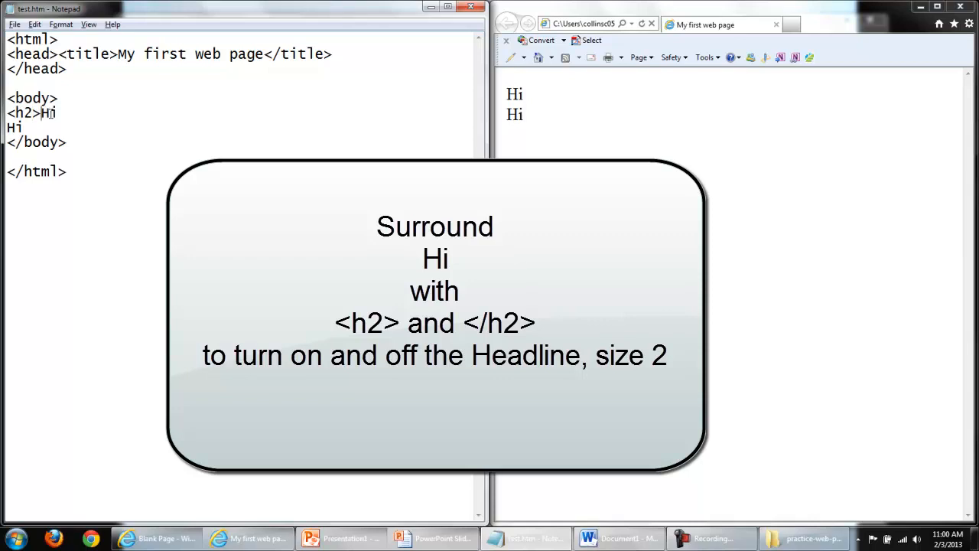
type("<")
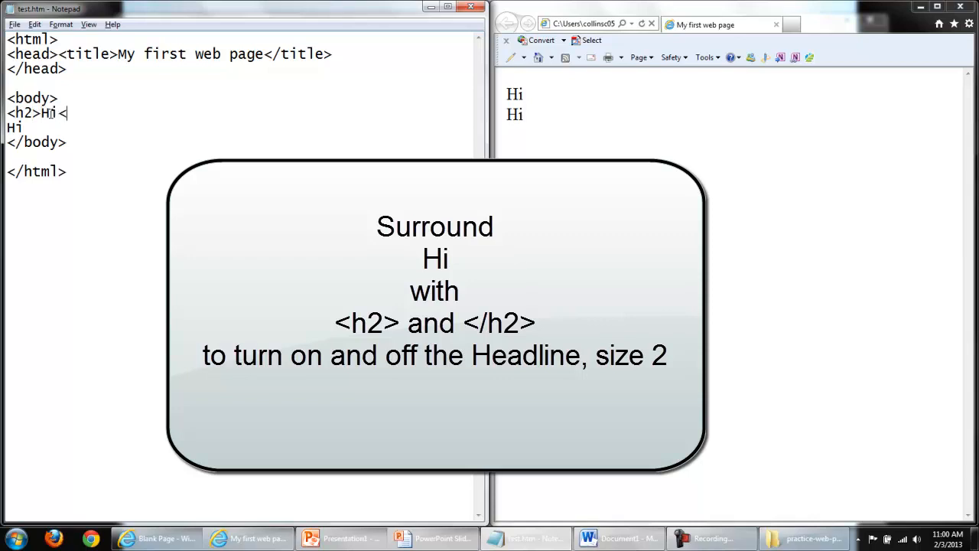
type("/h2>")
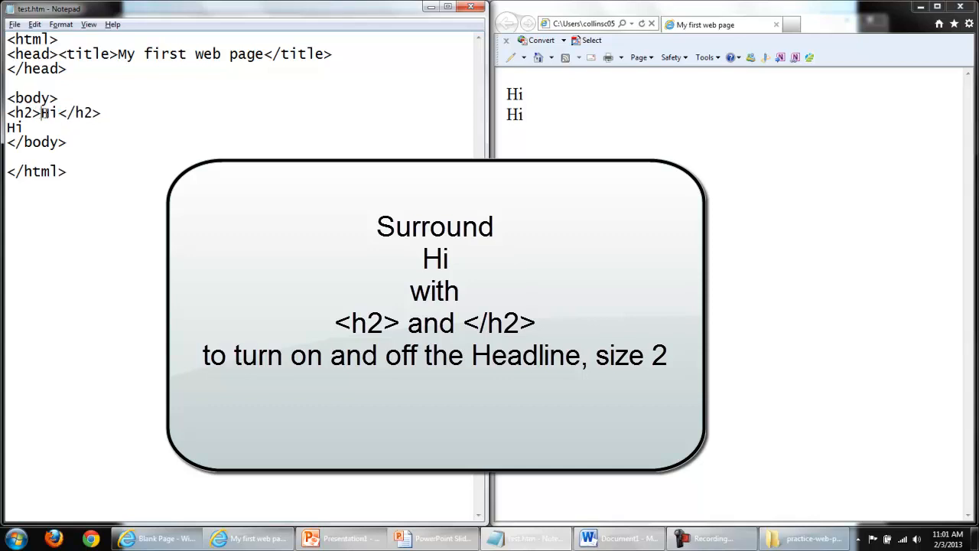
double_click(49, 112)
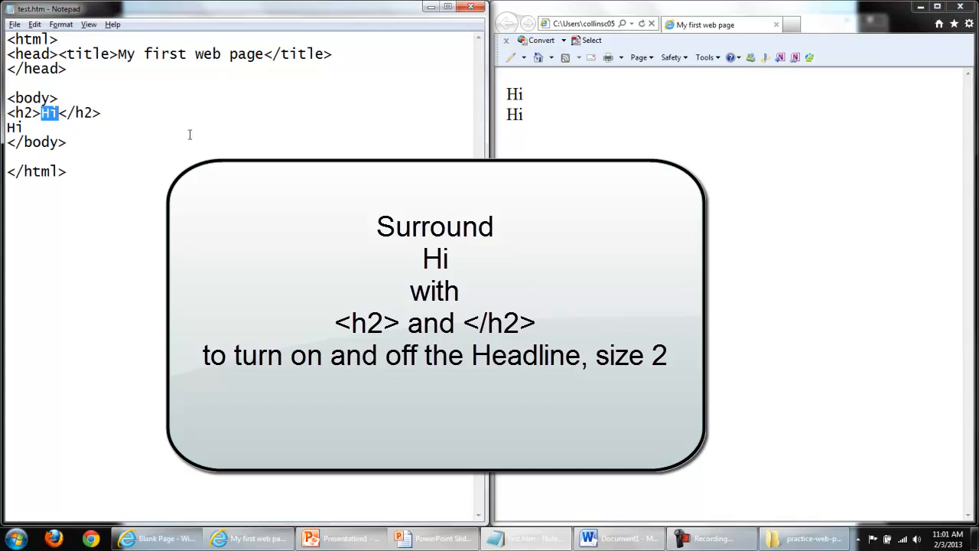
left_click(14, 24)
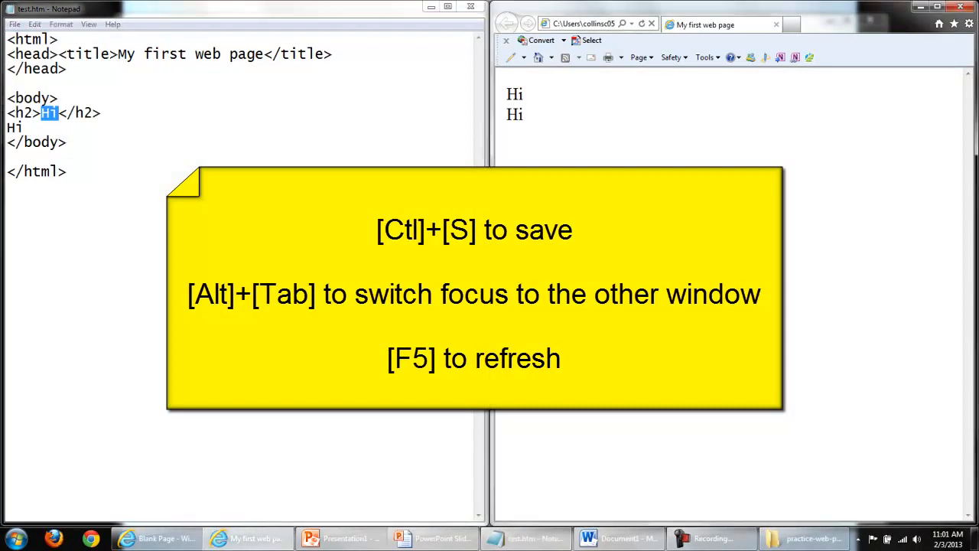
key("f5")
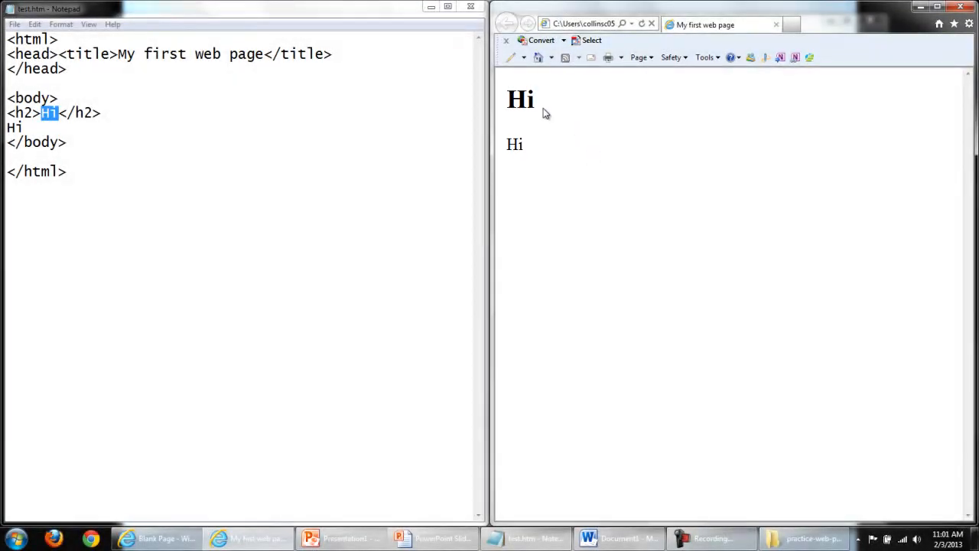
mouse_move(599, 143)
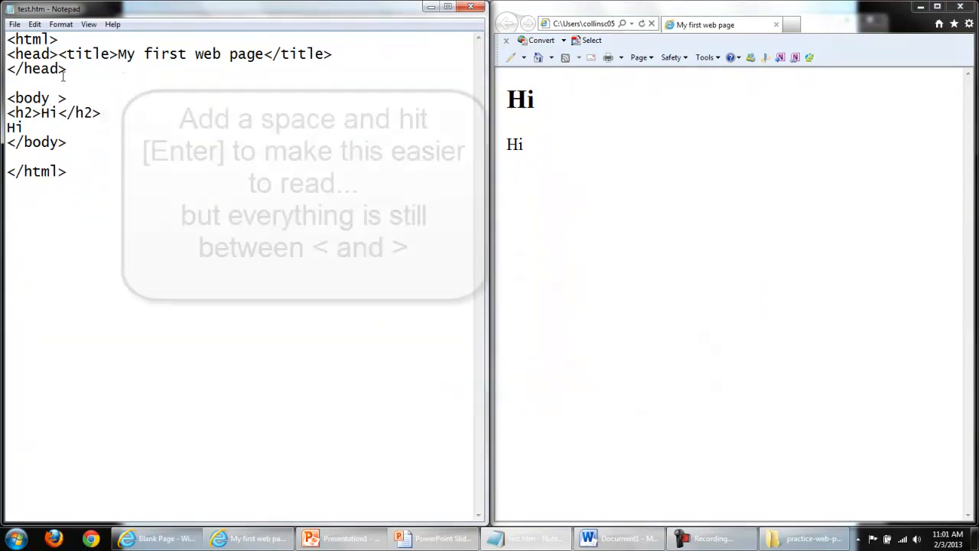
Split the body tag and add text="blue" and bgcolor="yellow" attributes, saving the page
key("enter")
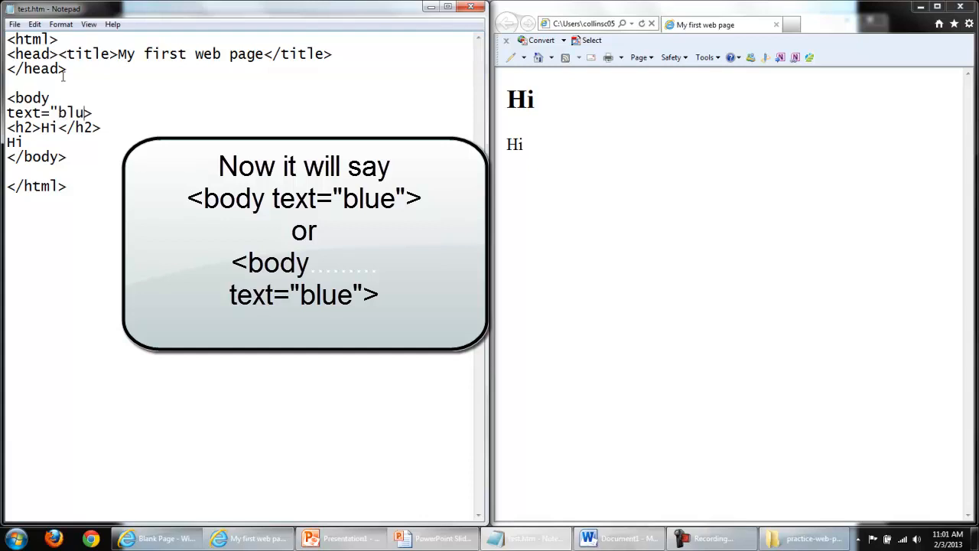
type("e\"")
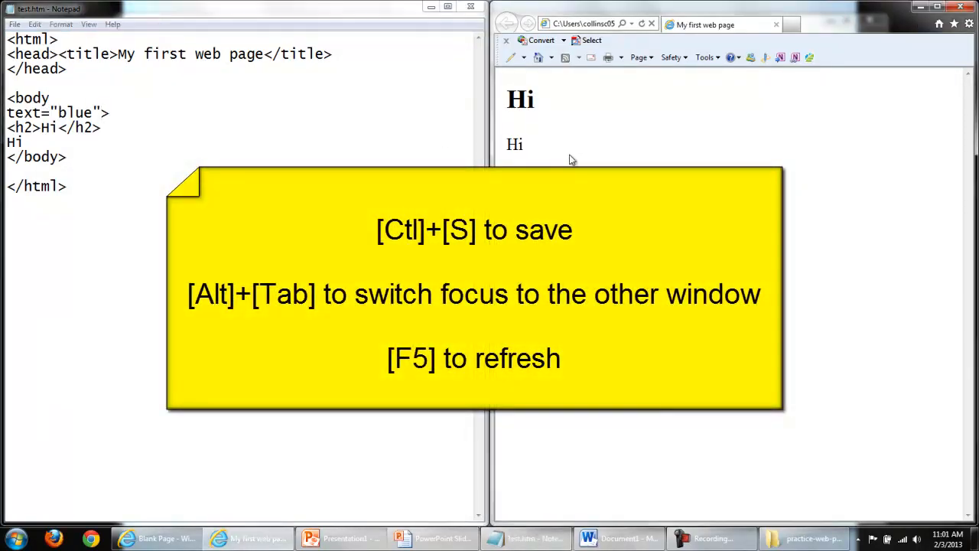
key("f5")
type("bgcolor>")
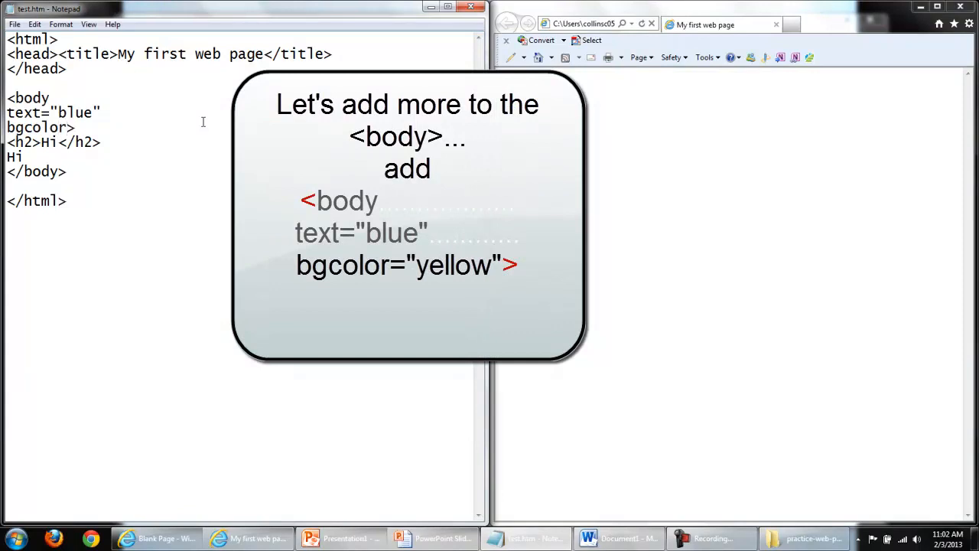
type("\"\"")
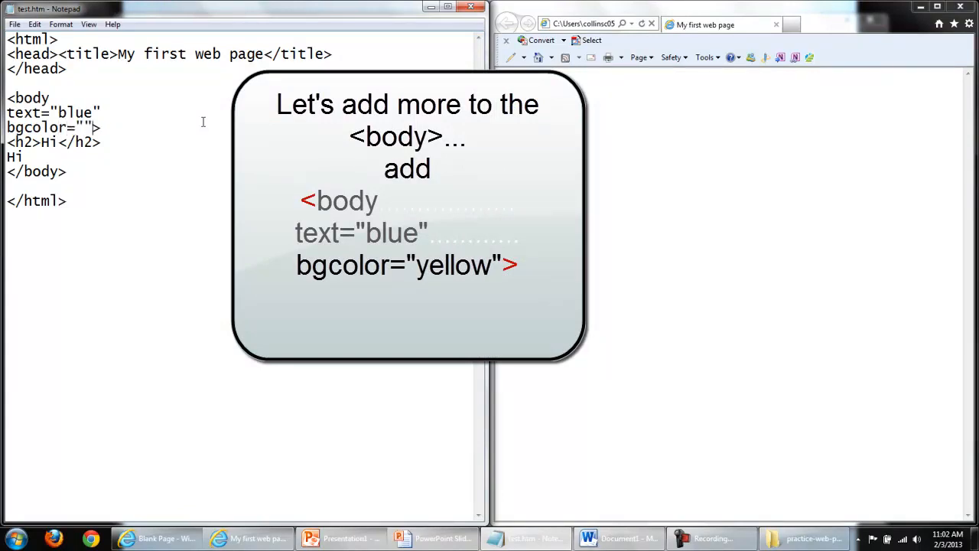
type("yellow")
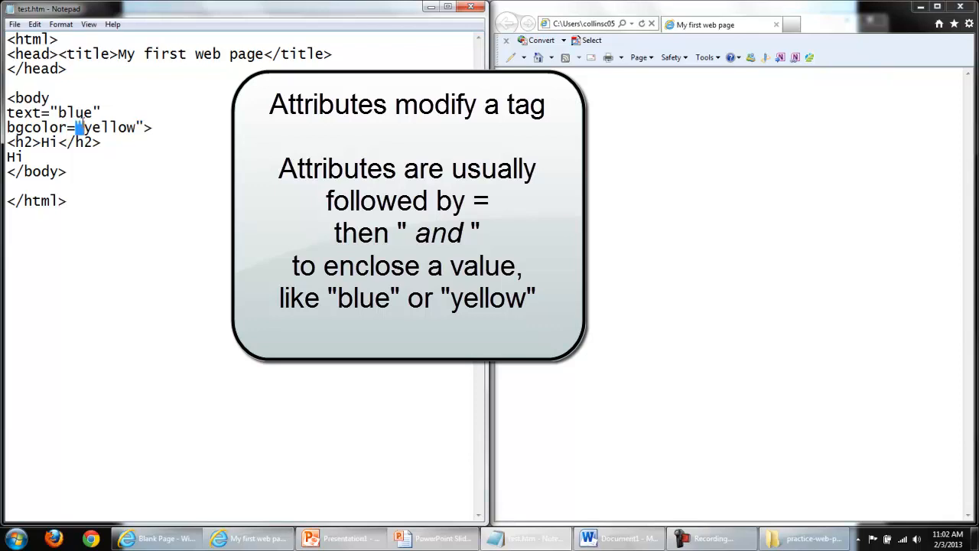
double_click(108, 127)
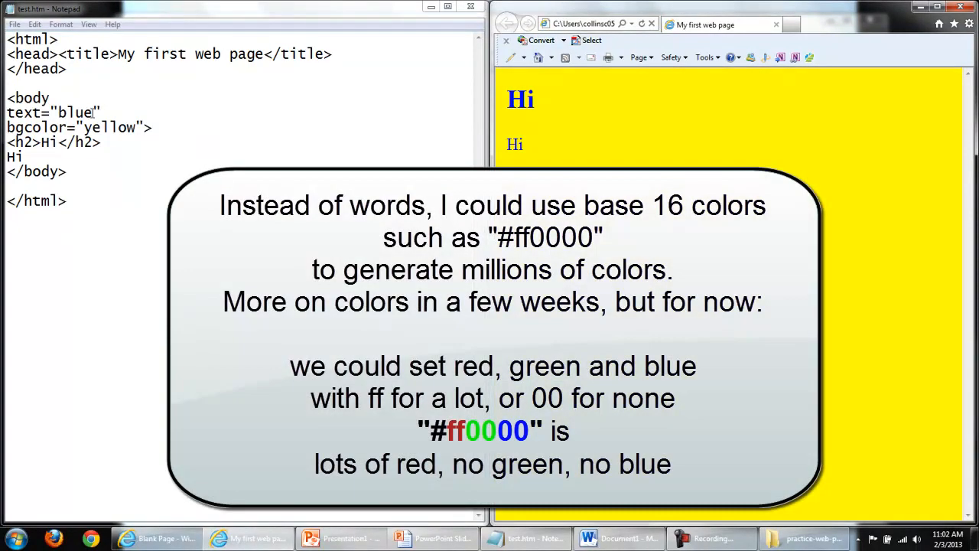
Replace the text colour blue with the red hex code #ff0000
double_click(75, 113)
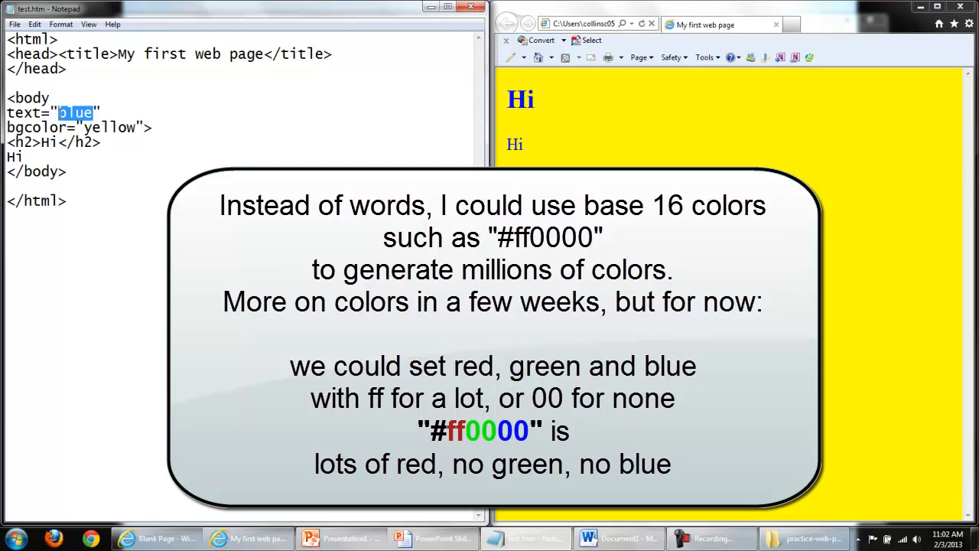
type("#")
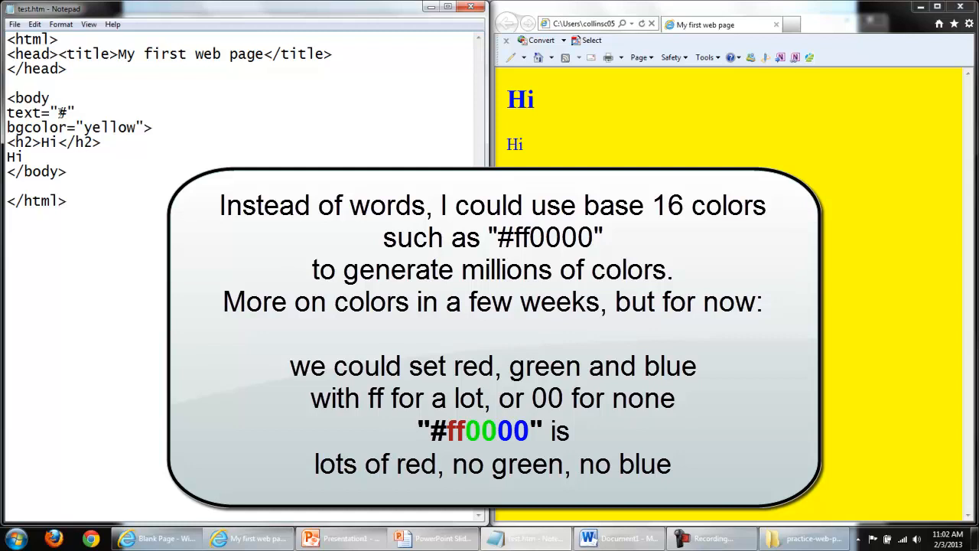
type("ff")
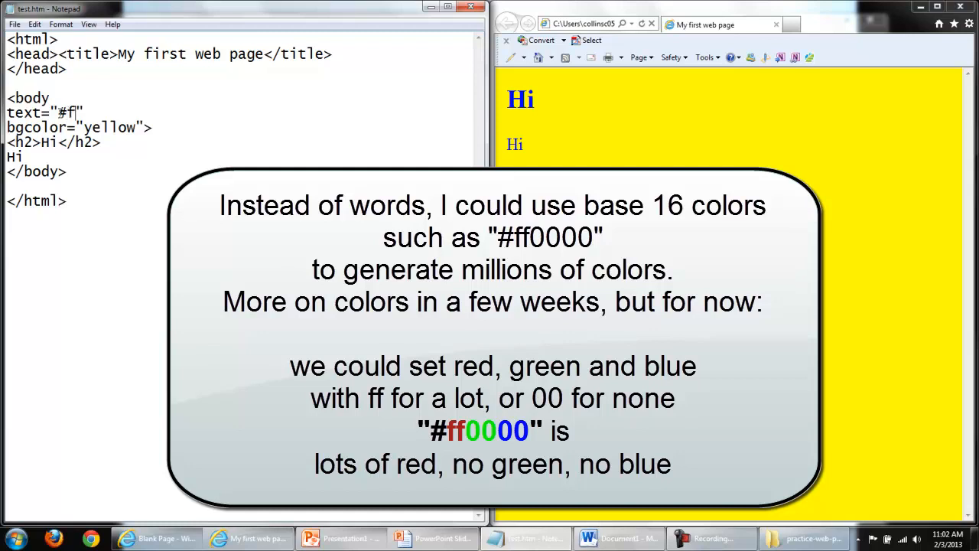
type("f")
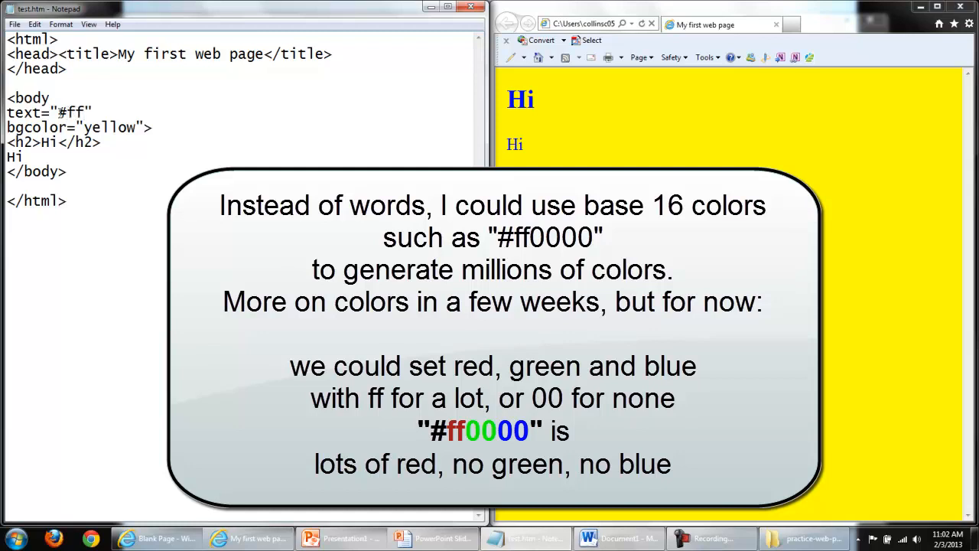
type("00")
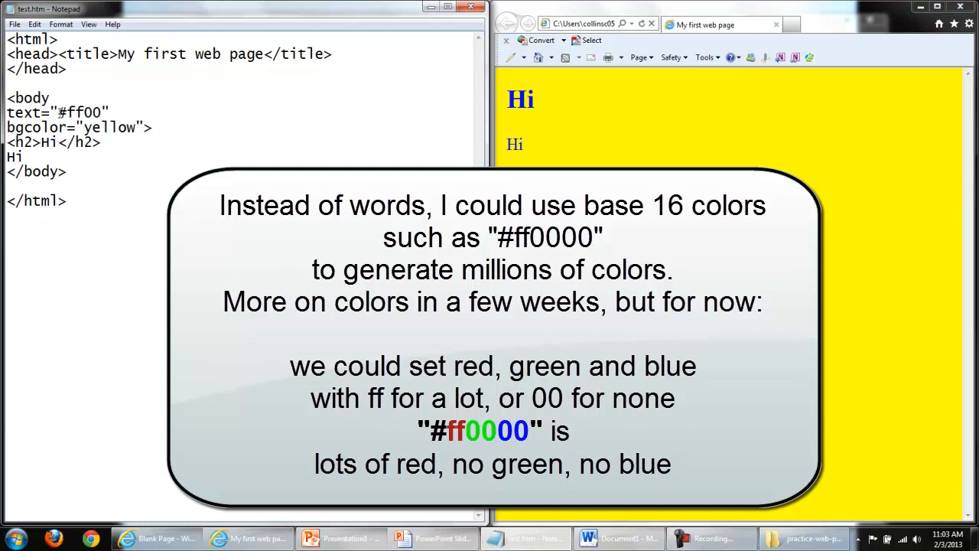
type("00")
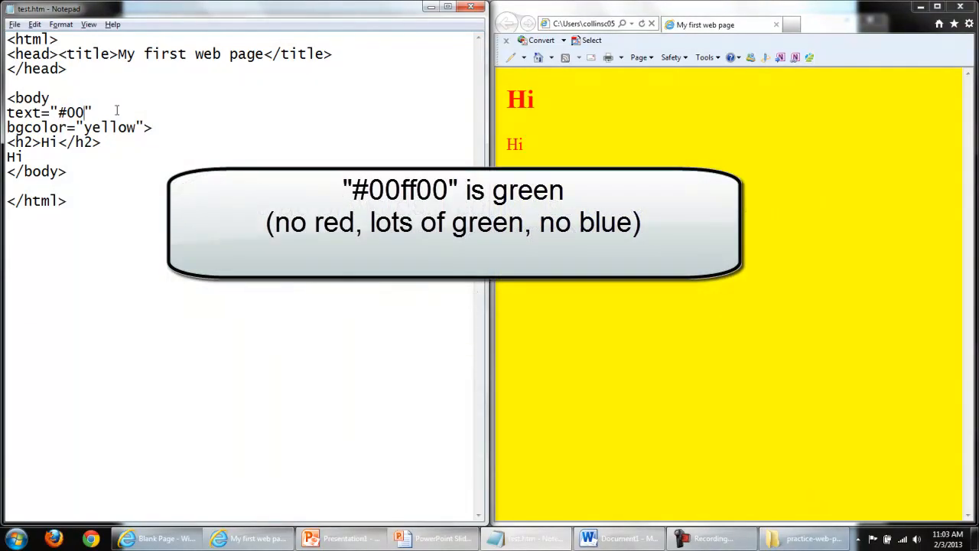
Cycle the text colour through #00ff00 and #ffffff to #000000, then add a <br> after Hi
type("ff00")
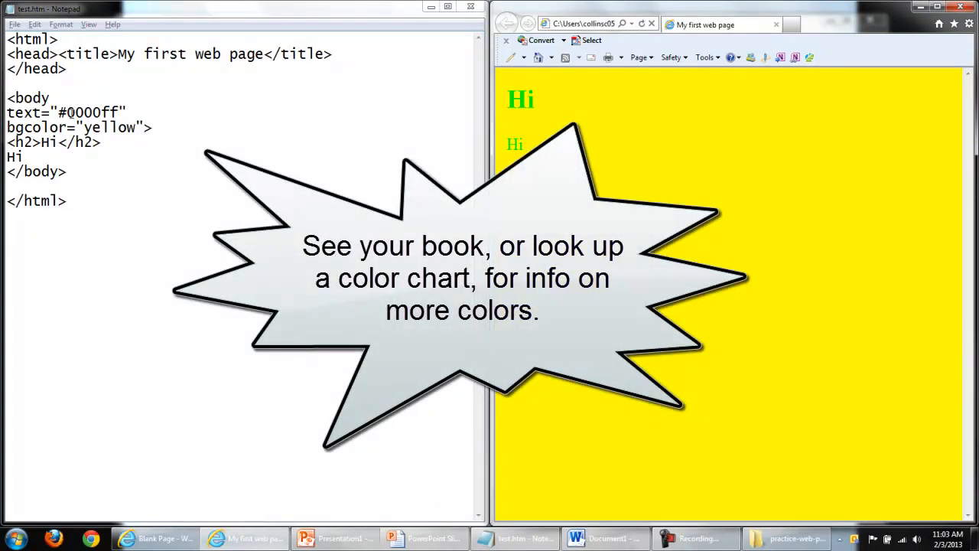
type("ffffff")
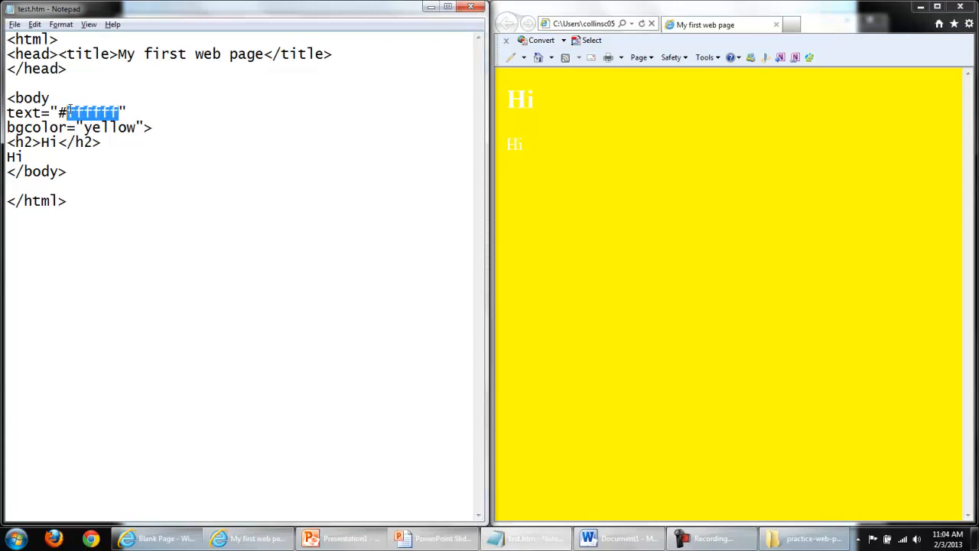
type("000000")
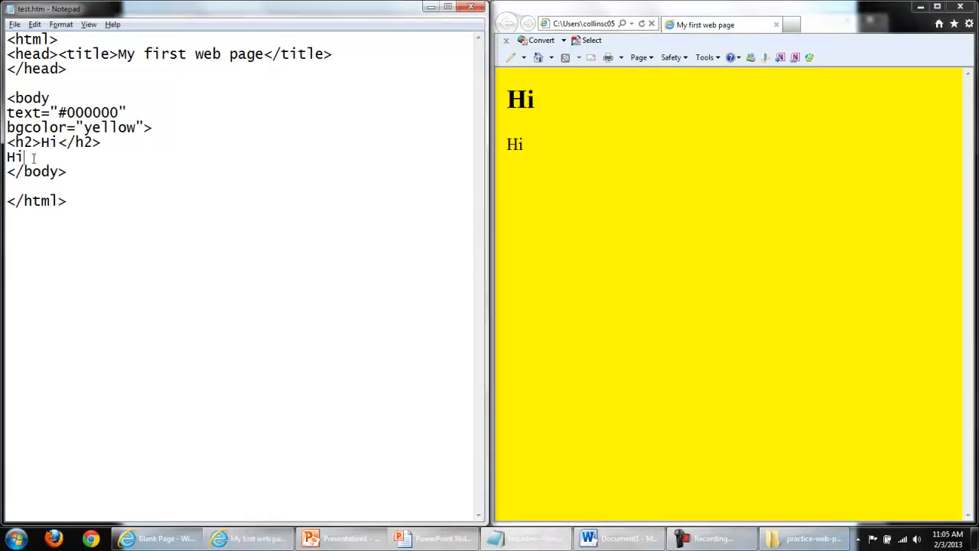
type("<br>")
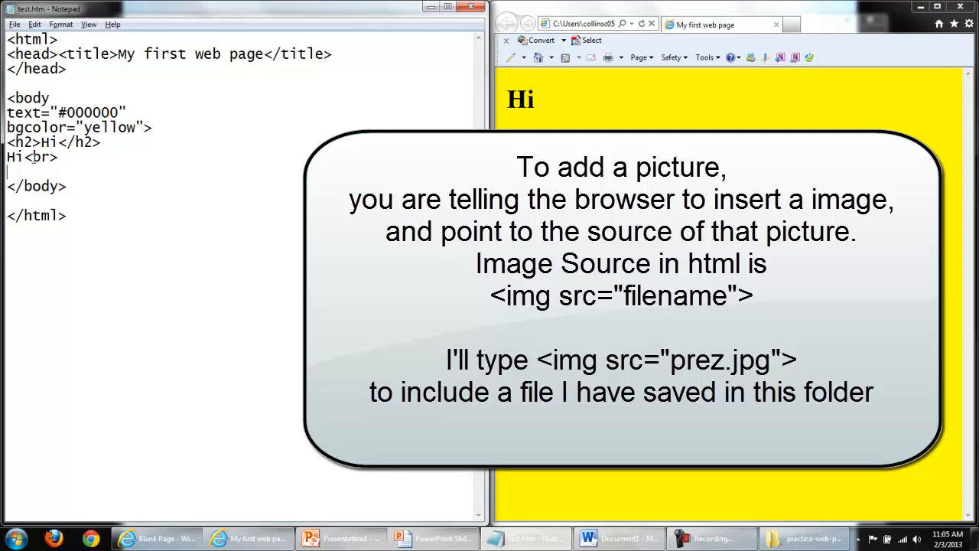
Add <img src="prez.jpg"> on a new line below the second Hi and save
key("enter")
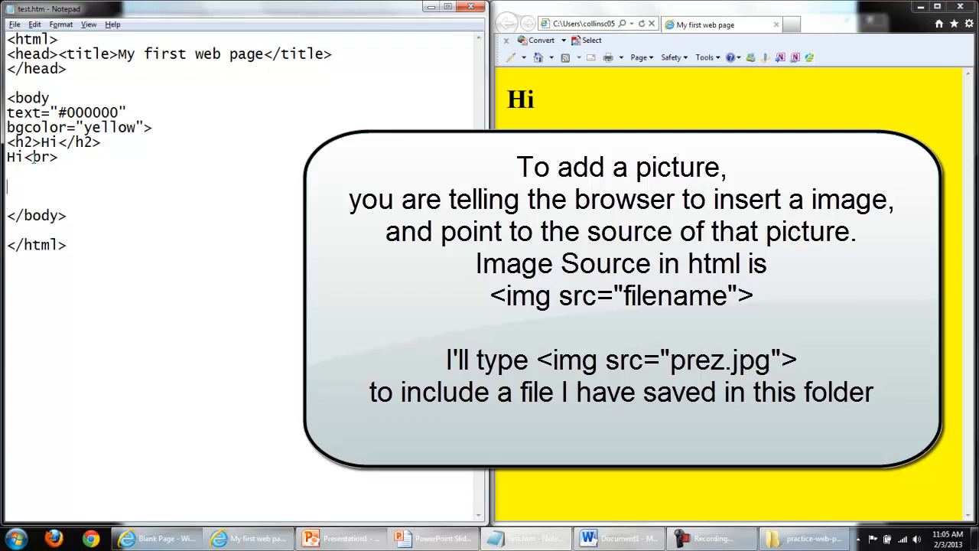
type("<i")
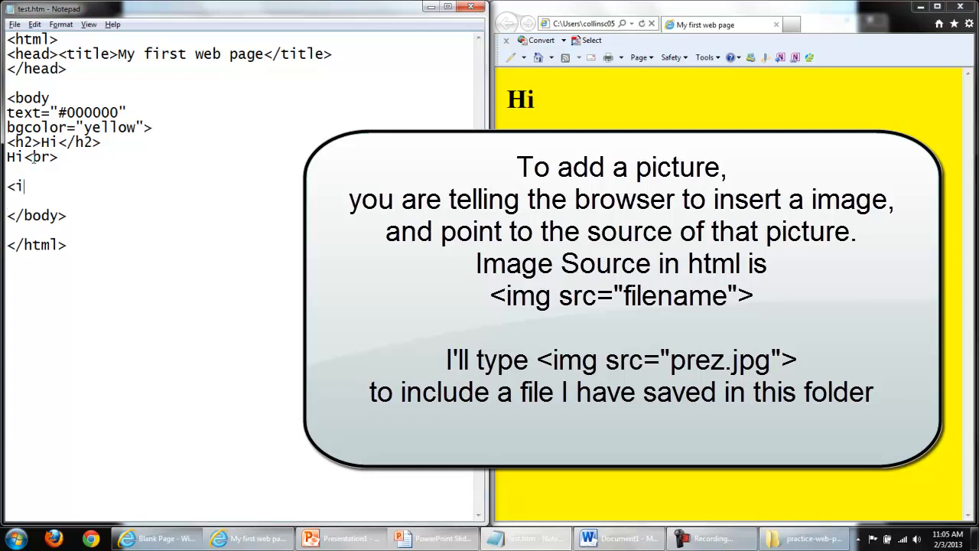
type("mg")
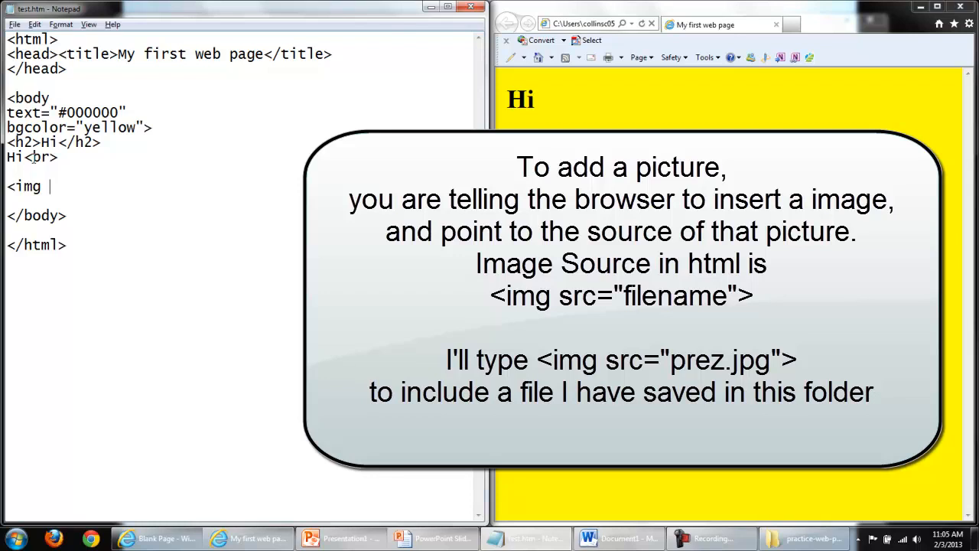
type("src")
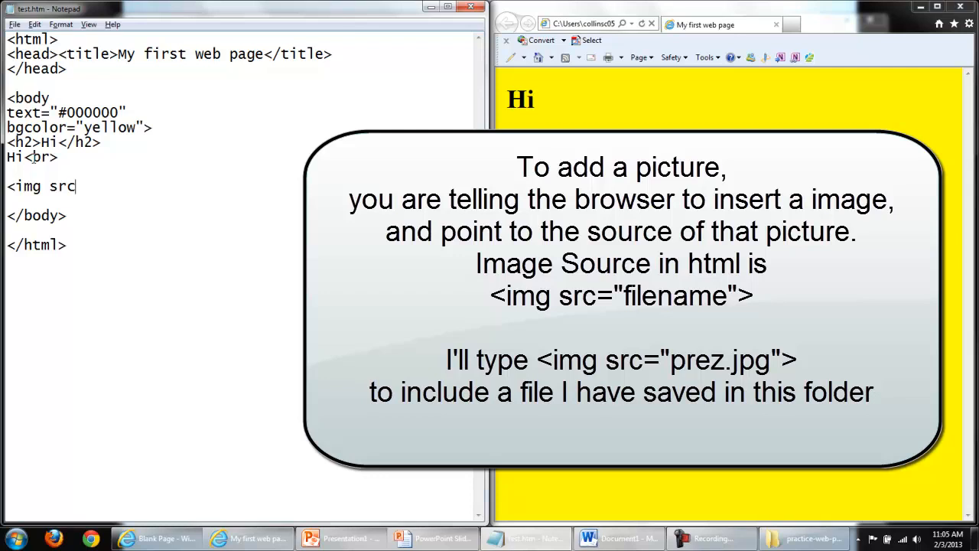
type("=")
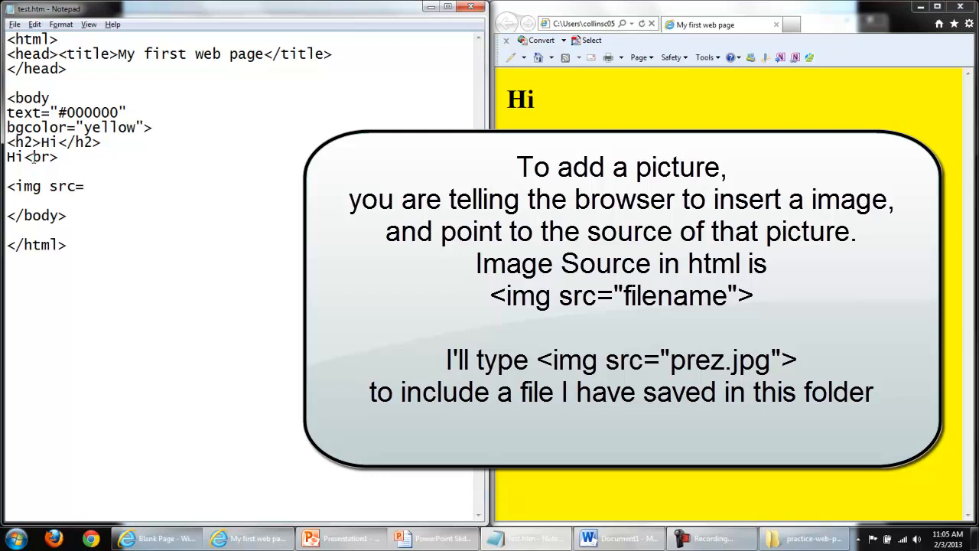
type("\"\"")
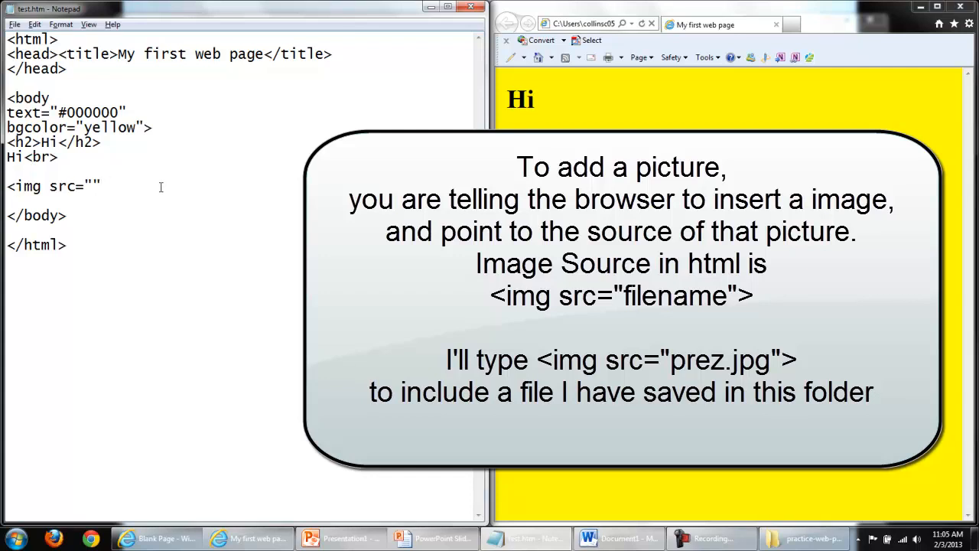
type(">")
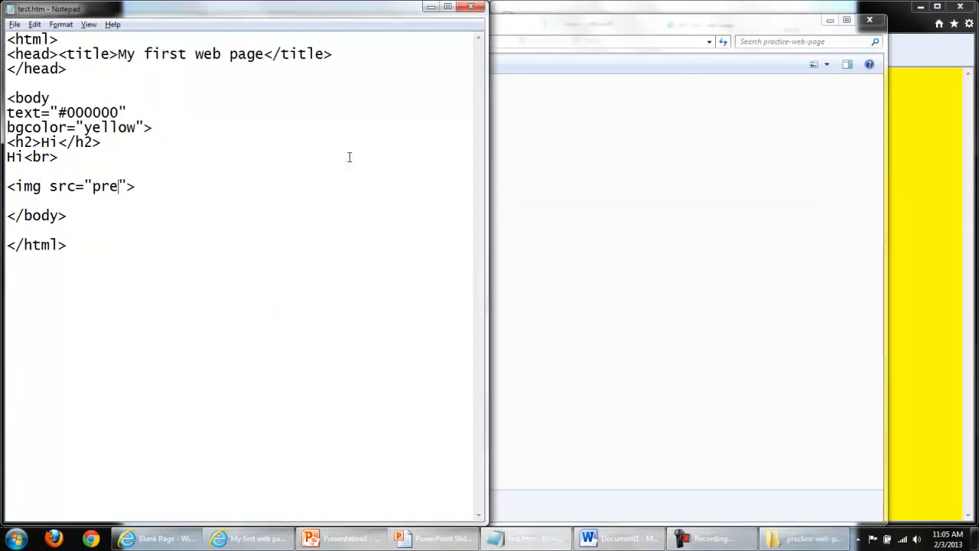
type("z.jpg")
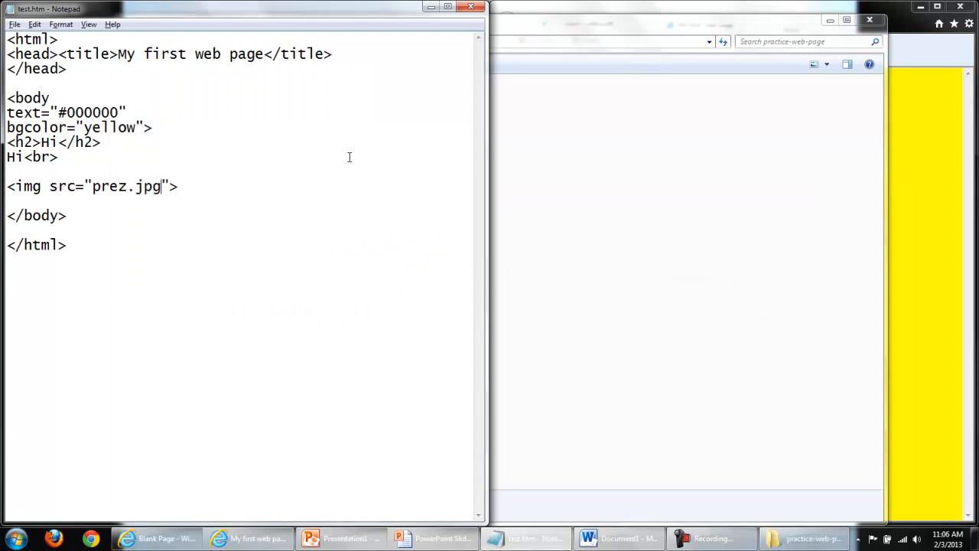
key("f5")
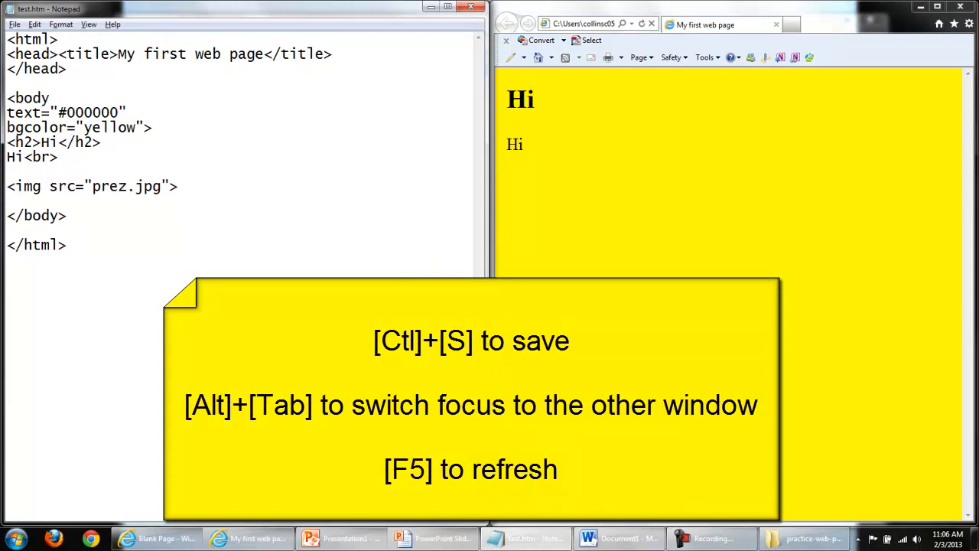
Refresh Internet Explorer to show the penny image below Hi
key("f5")
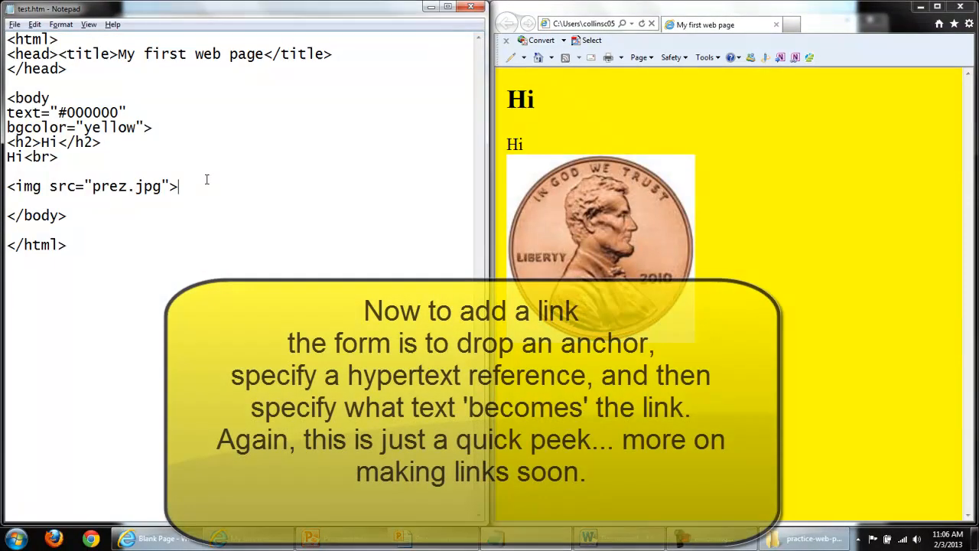
Add two <br> line breaks after the image tag
type("<b")
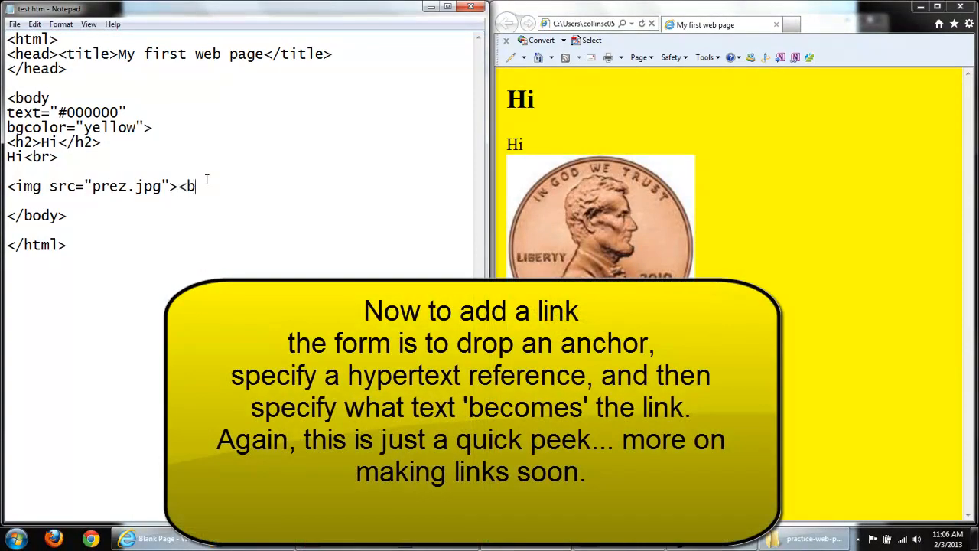
type("r>")
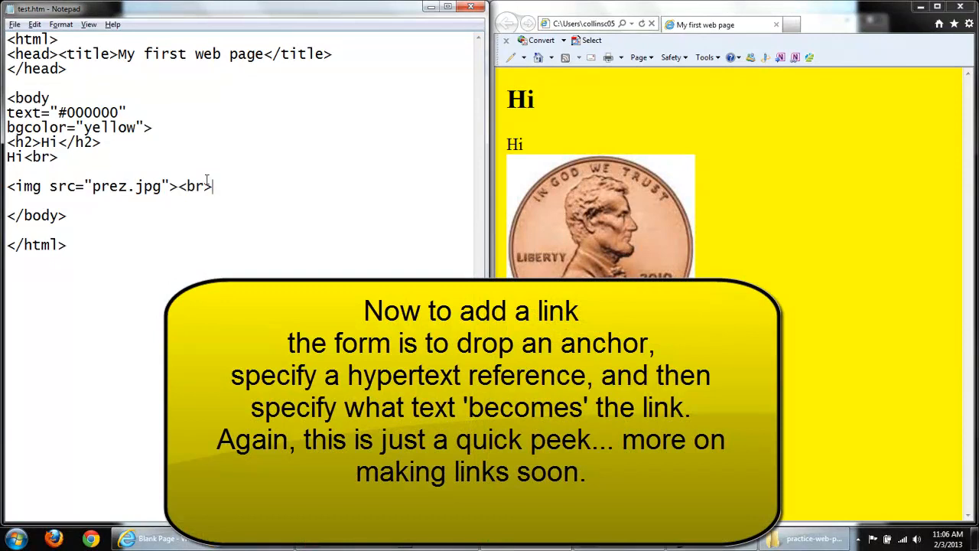
type("<br>")
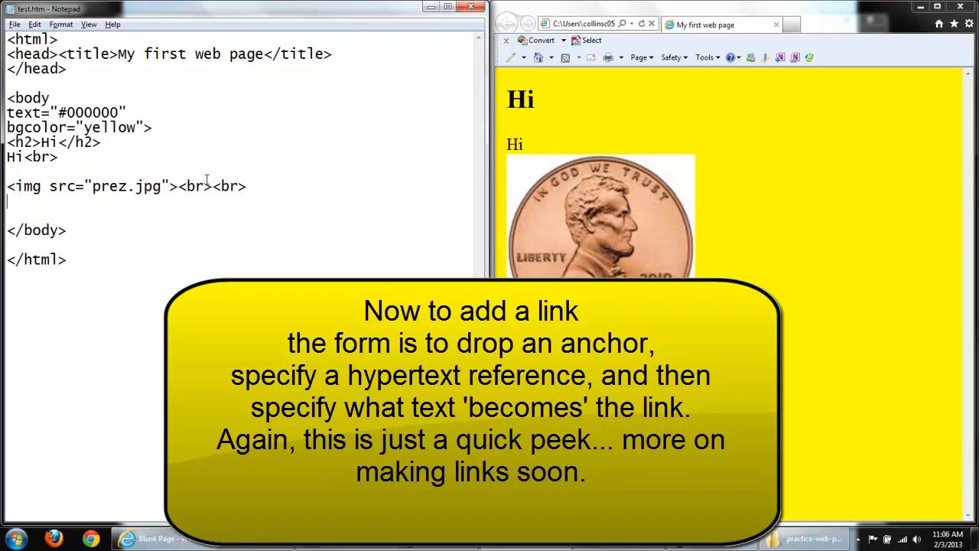
Write the anchor <a href="">Click here</a> with an empty address
type("<a")
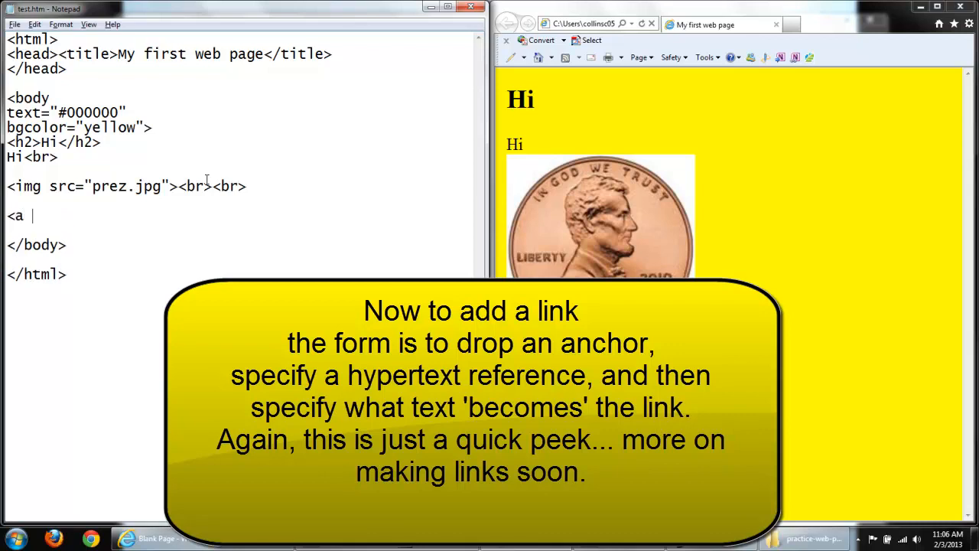
type("href")
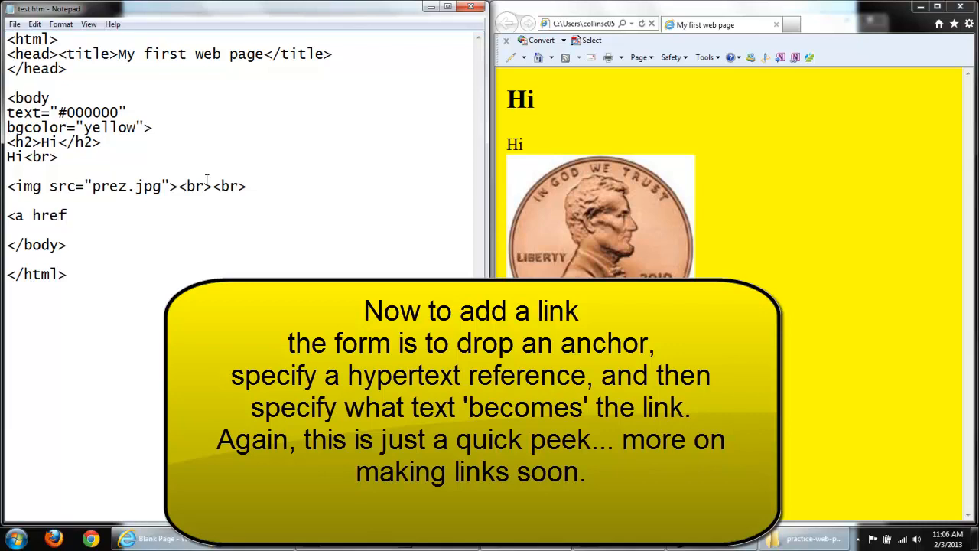
type("=")
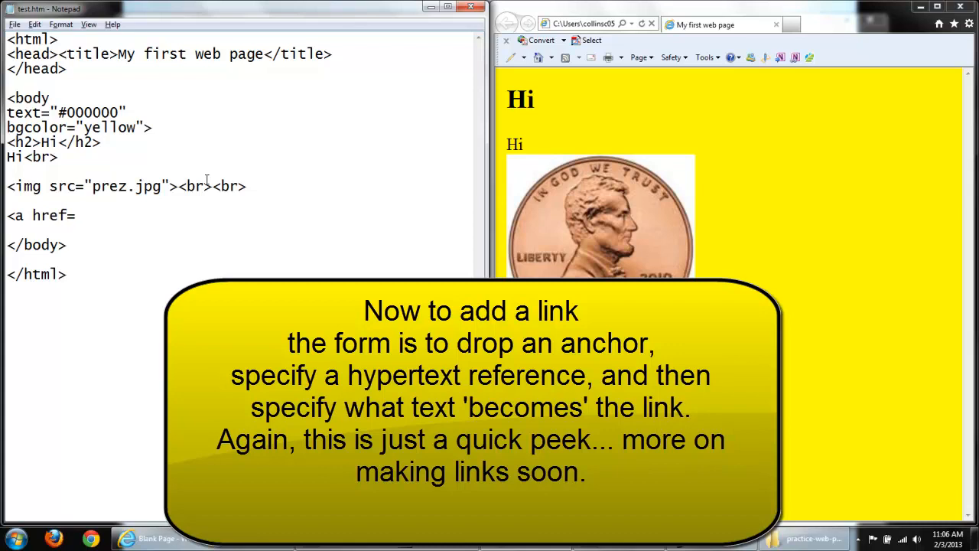
type("\"\">")
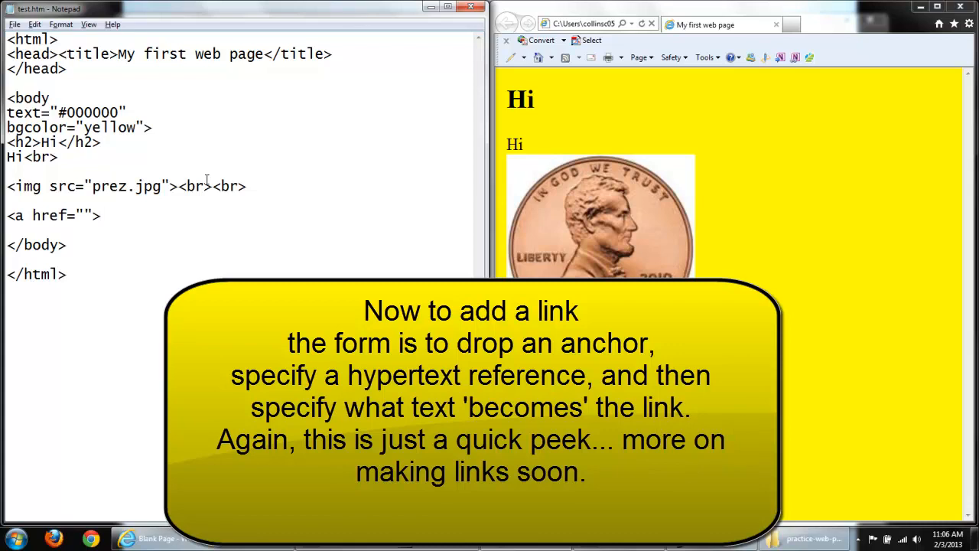
type("Click h")
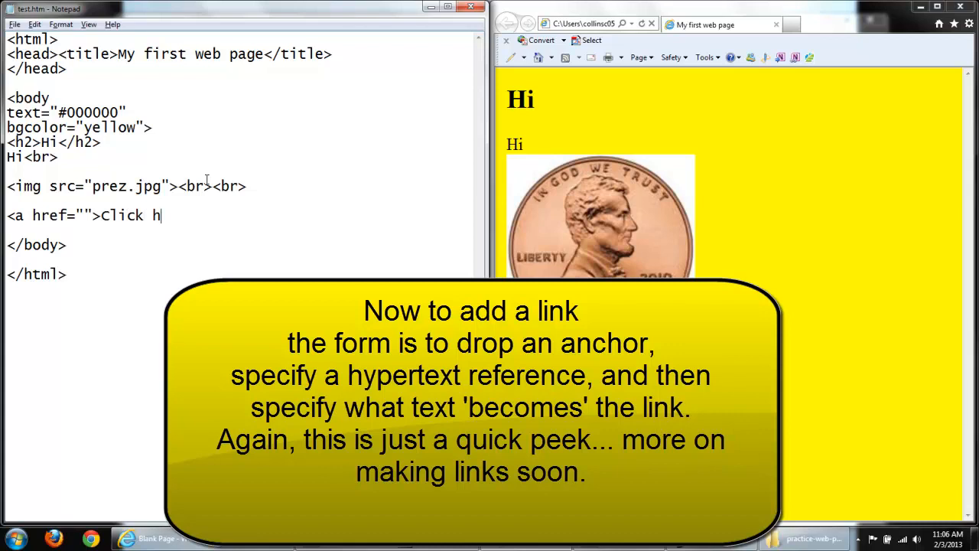
type("ere")
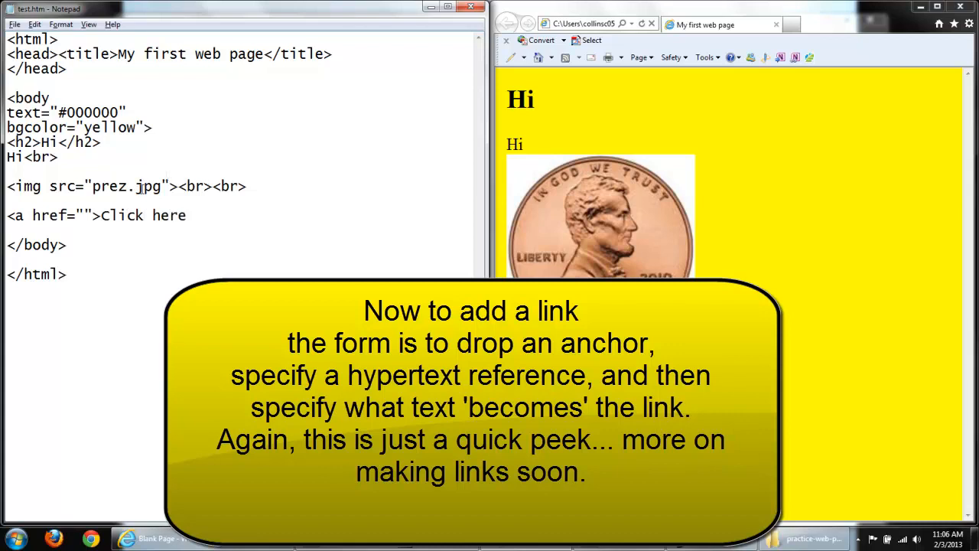
double_click(15, 215)
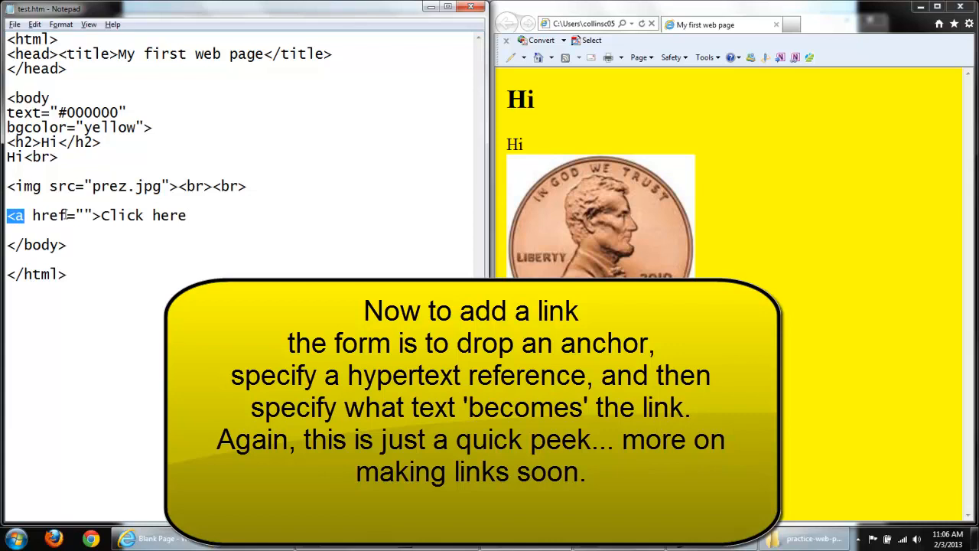
double_click(144, 215)
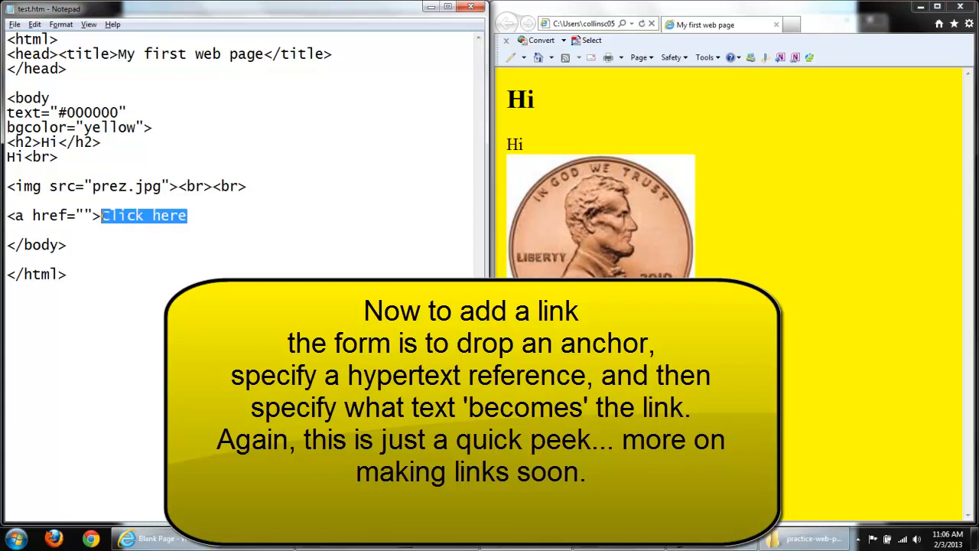
left_click(191, 215)
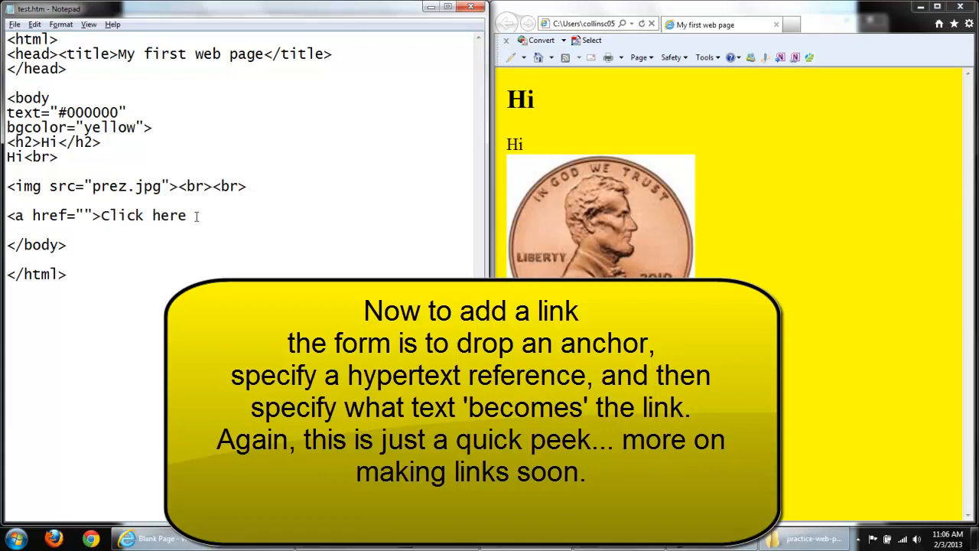
type("</a>")
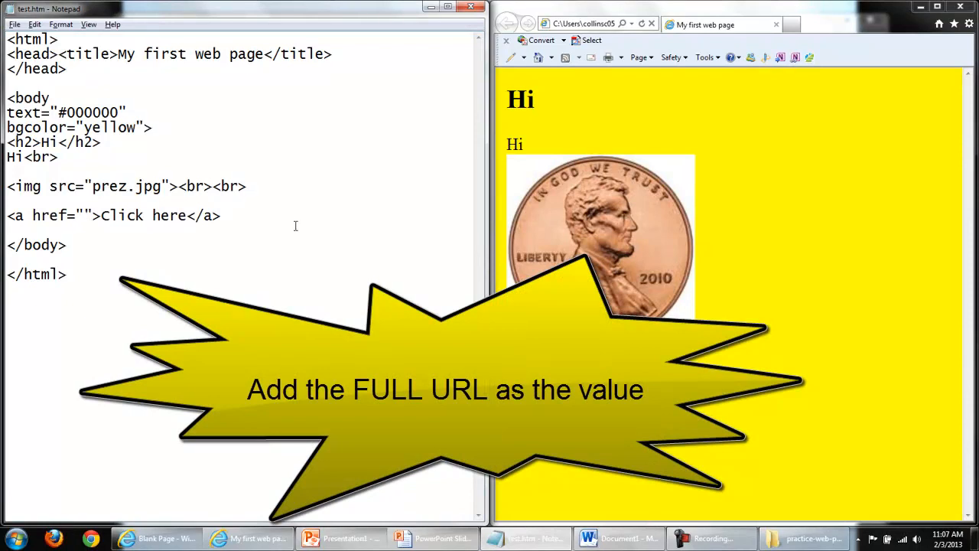
type("http:")
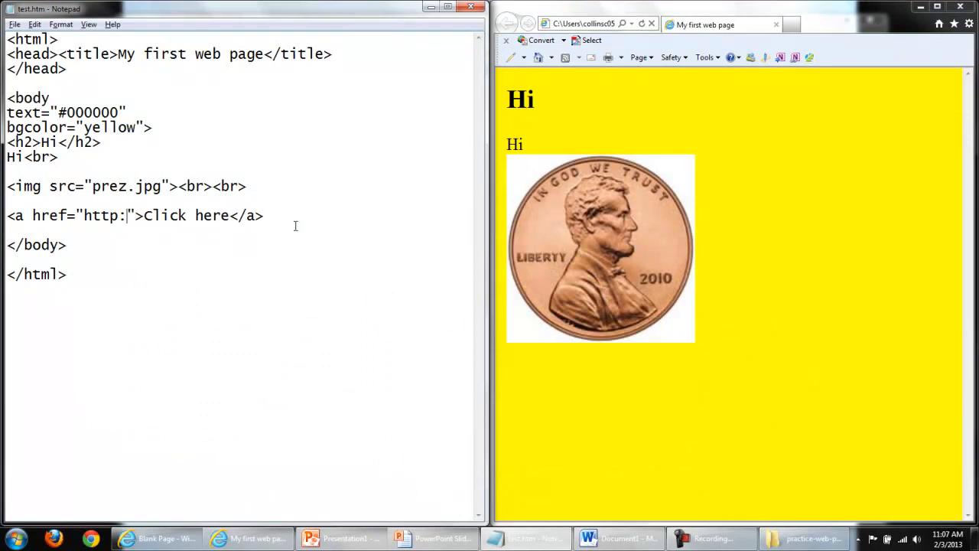
type("//")
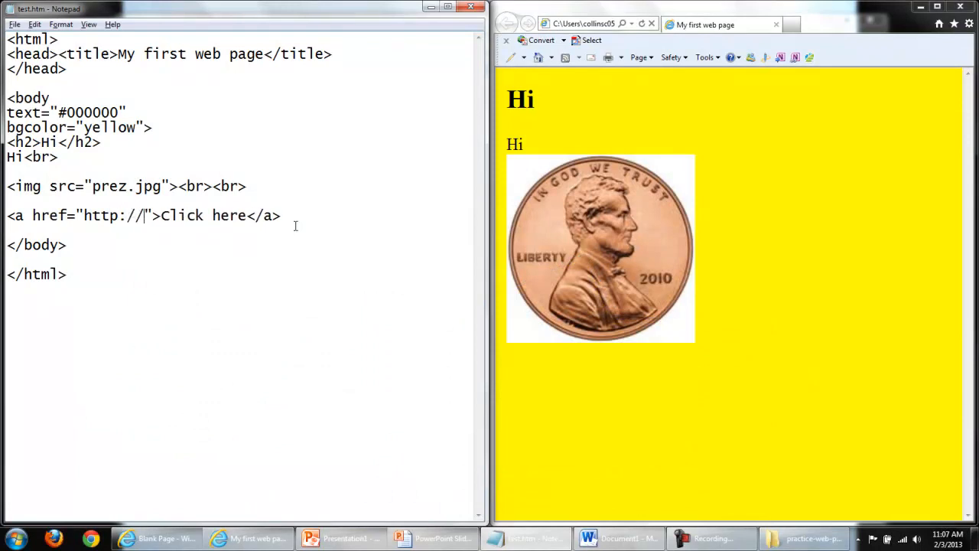
type("www")
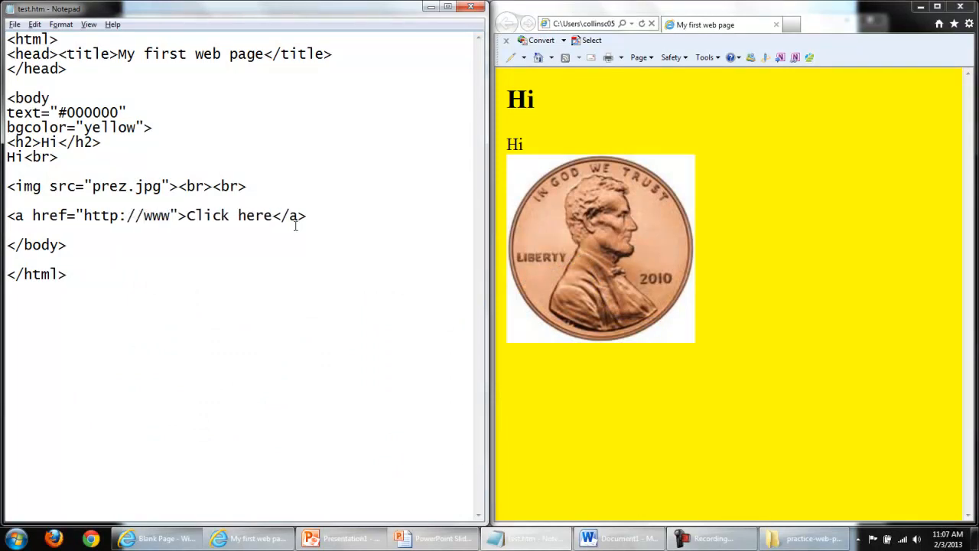
type(".templej")
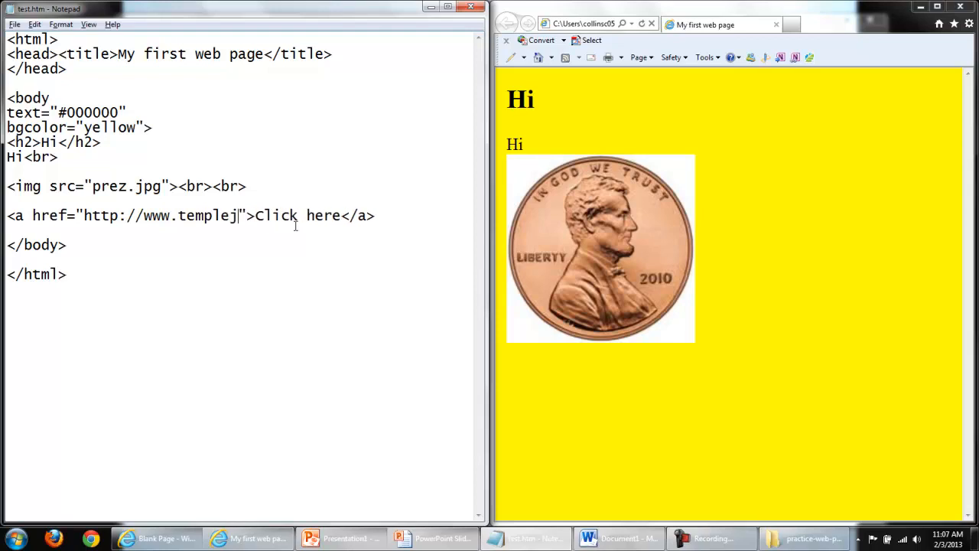
type("c.edu")
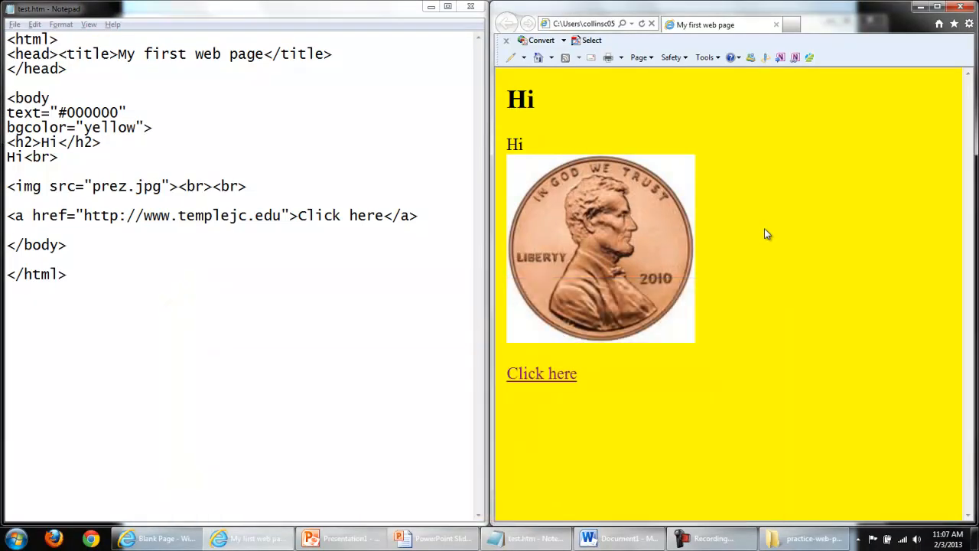
mouse_move(676, 371)
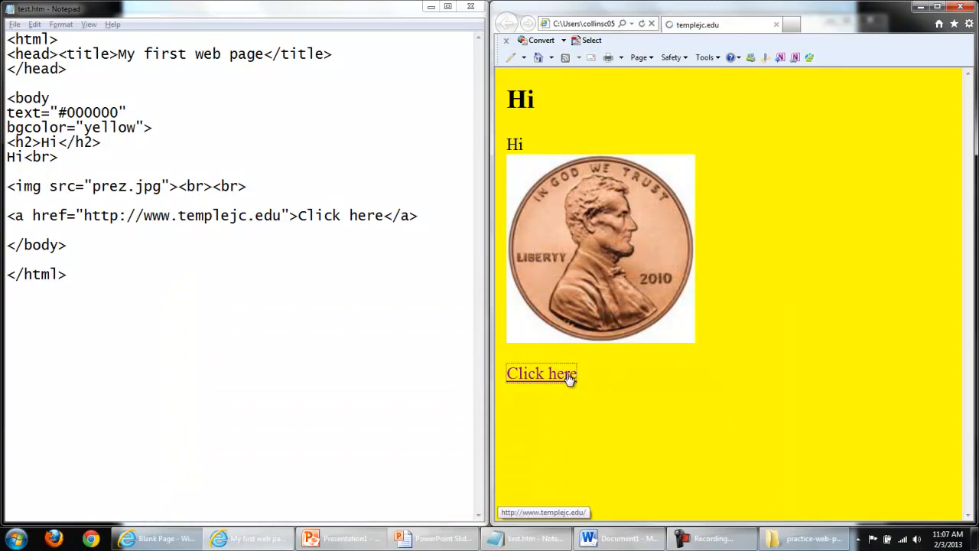
Follow the Click here link to Temple College, then go back to My first web page
left_click(542, 373)
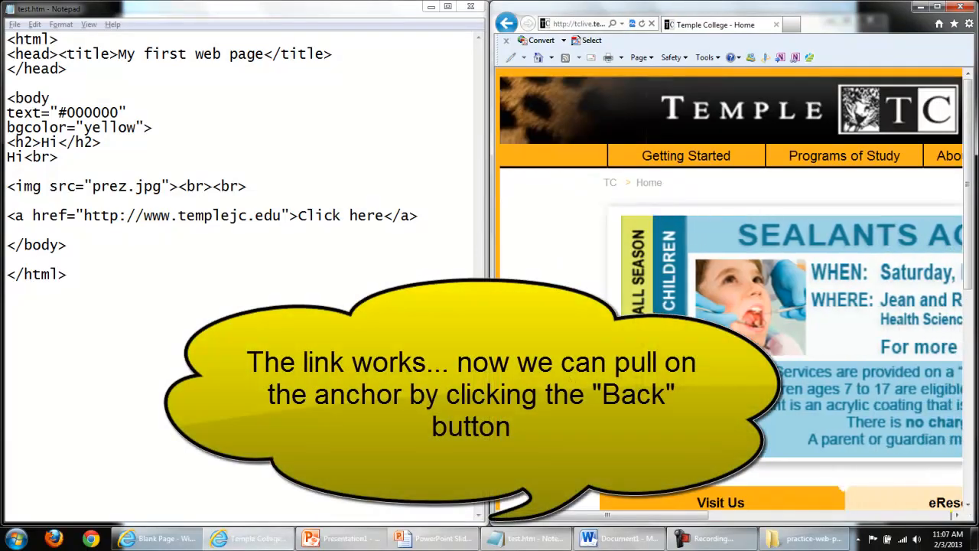
mouse_move(508, 23)
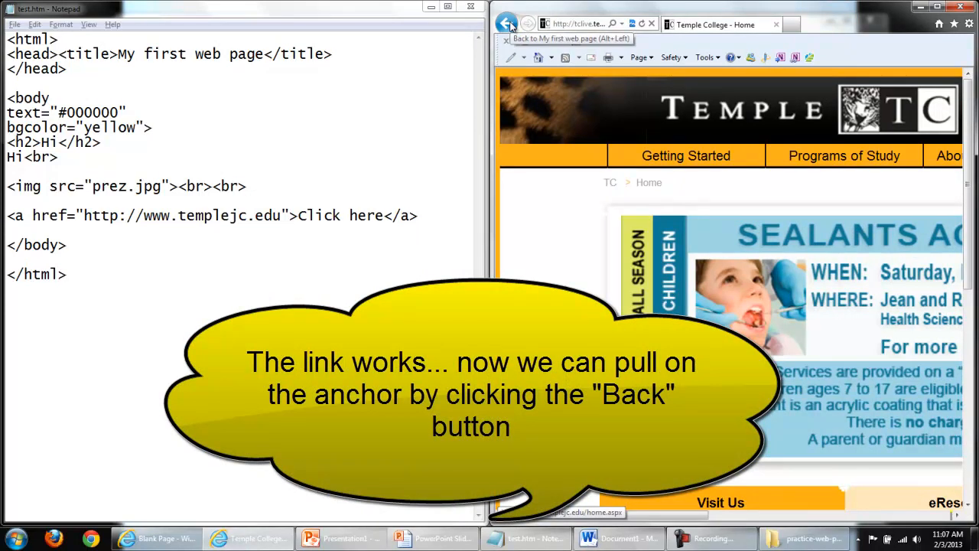
left_click(507, 23)
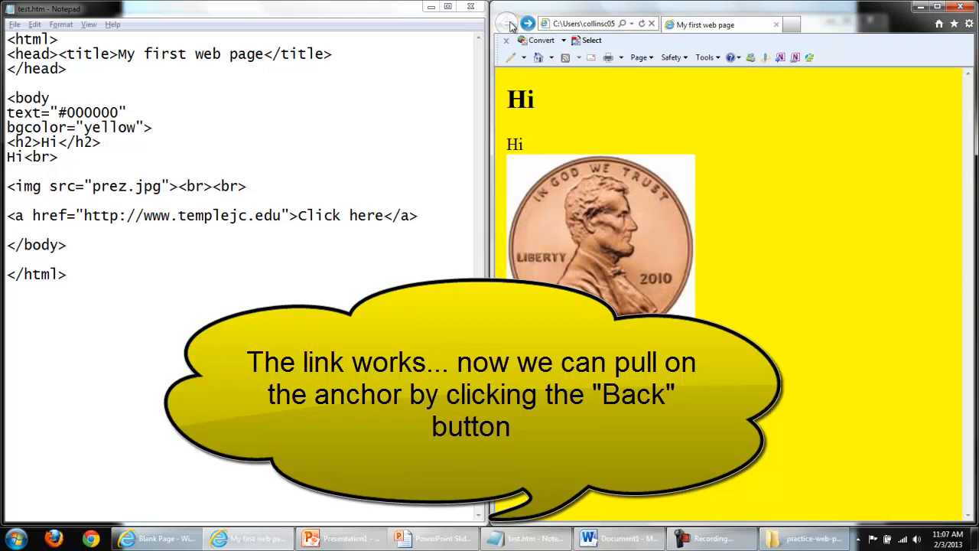
left_click(506, 24)
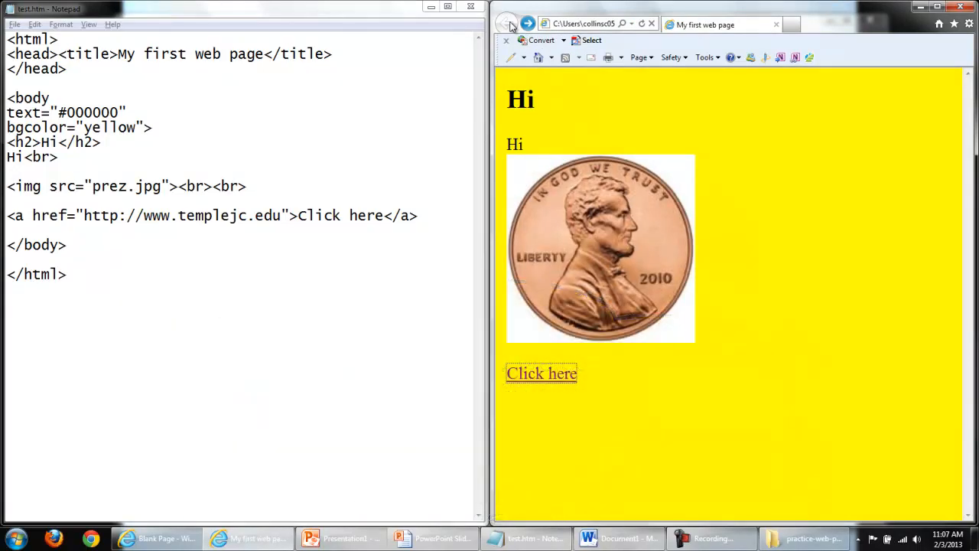